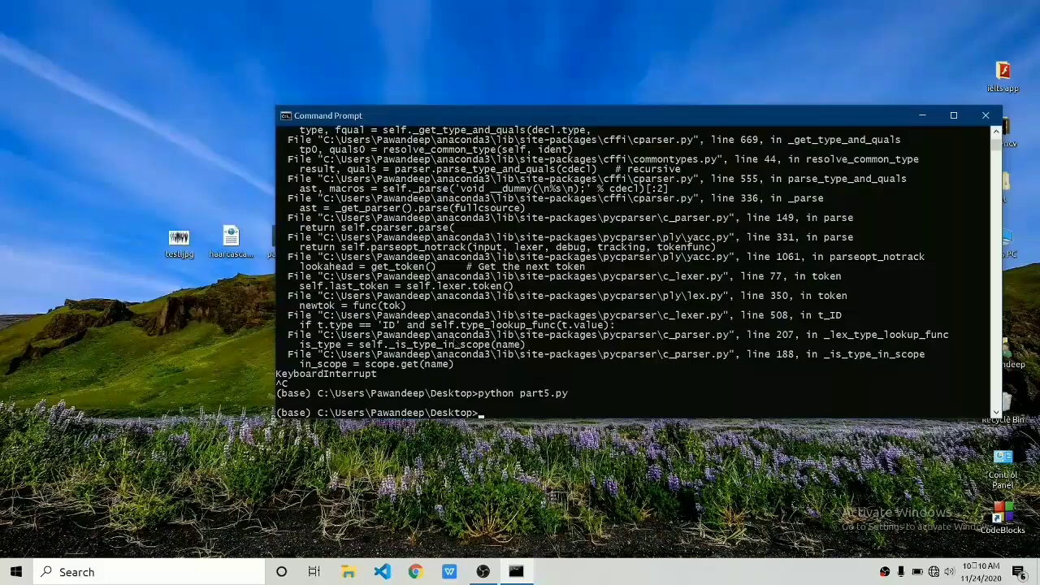
# Begin typing 'pip install op' at the Desktop command prompt.
pyautogui.write('pip')
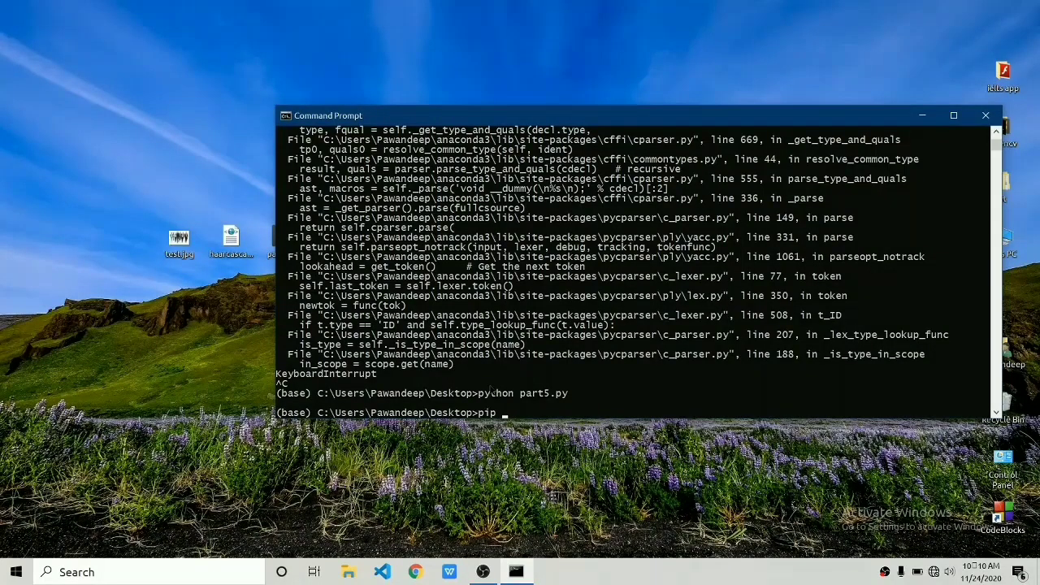
pyautogui.write('install op')
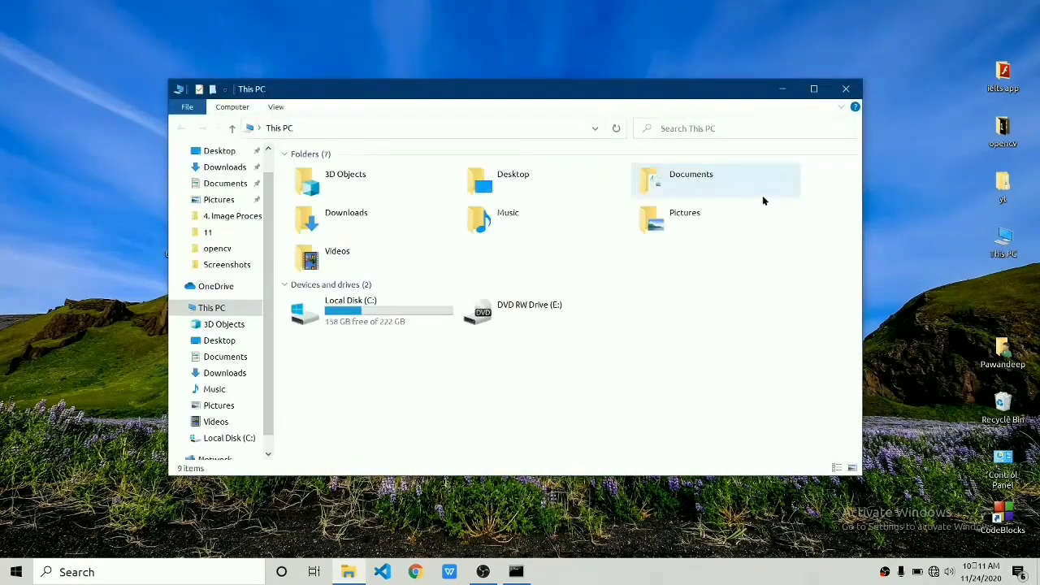
pyautogui.moveTo(711, 144)
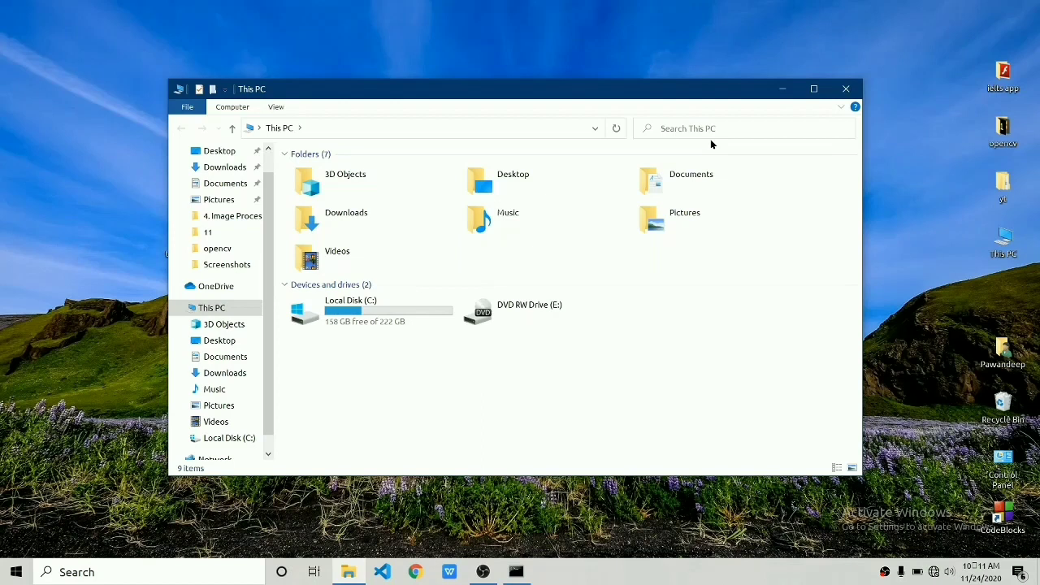
# Search This PC for haarcascade and copy haarcascade_frontalface_alt2.xml from the cv2 data folder.
pyautogui.click(699, 128)
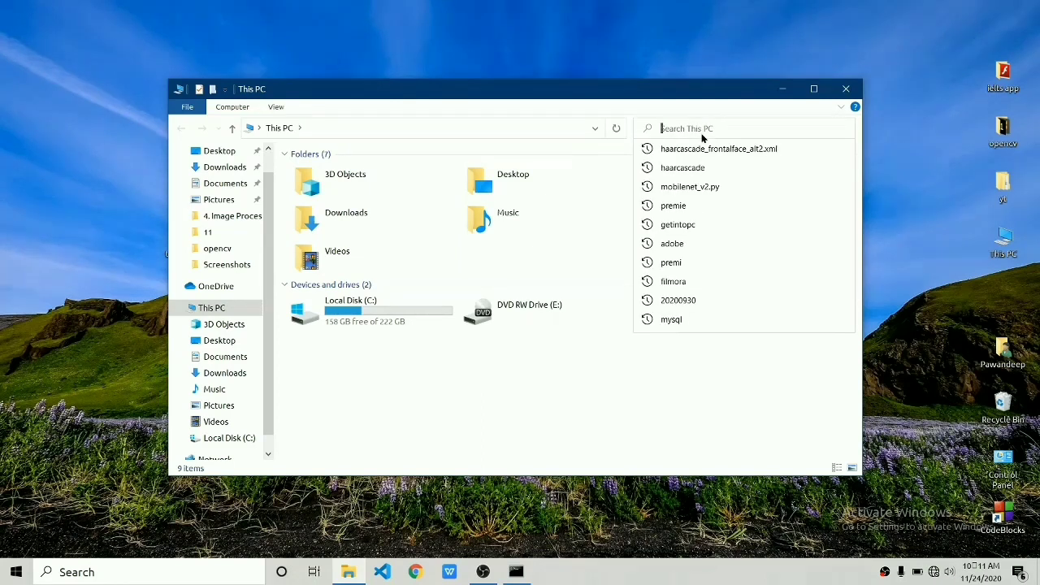
pyautogui.write('haarcascade')
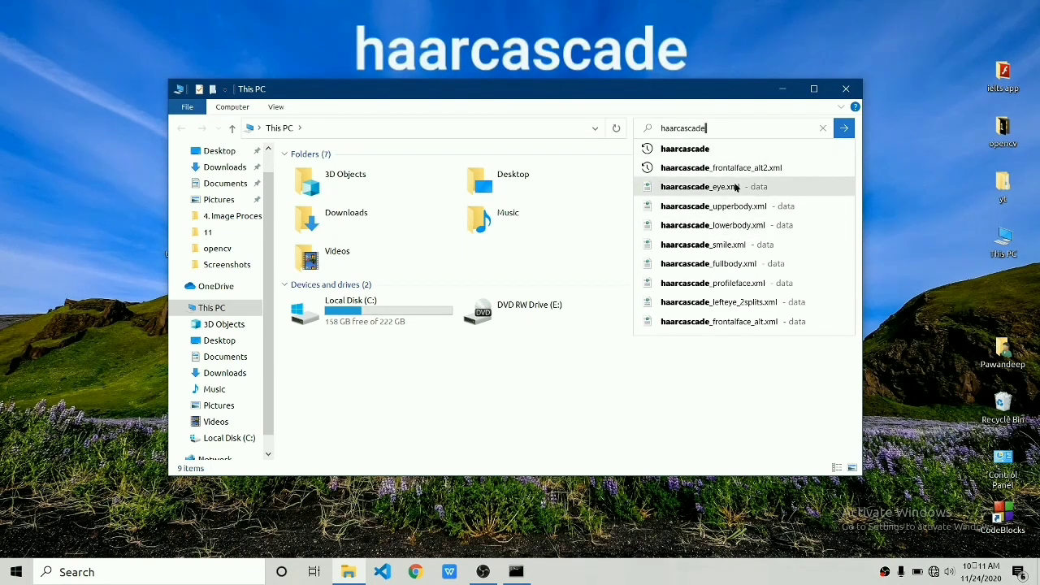
pyautogui.moveTo(713, 224)
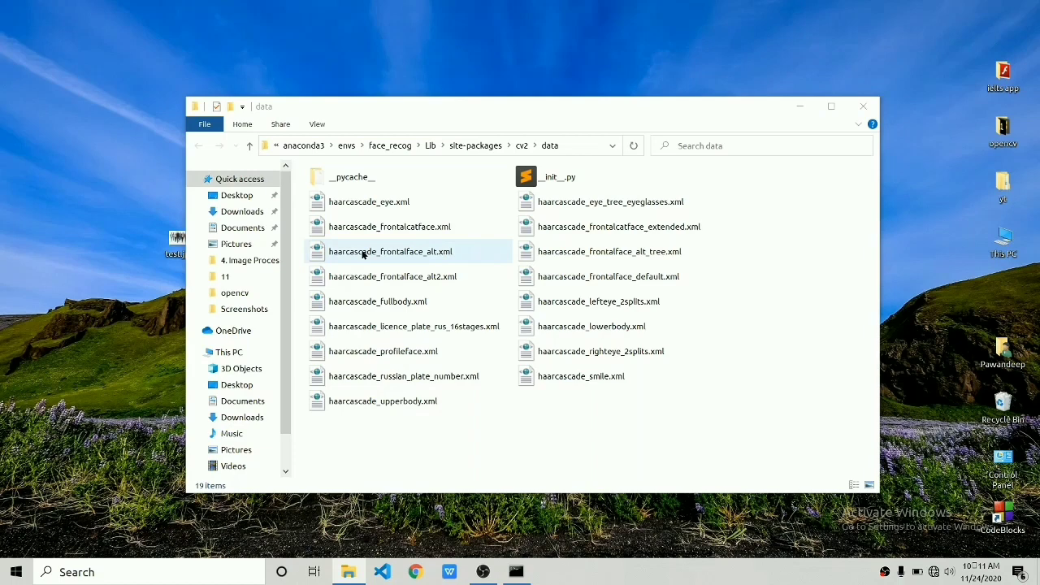
pyautogui.click(391, 251)
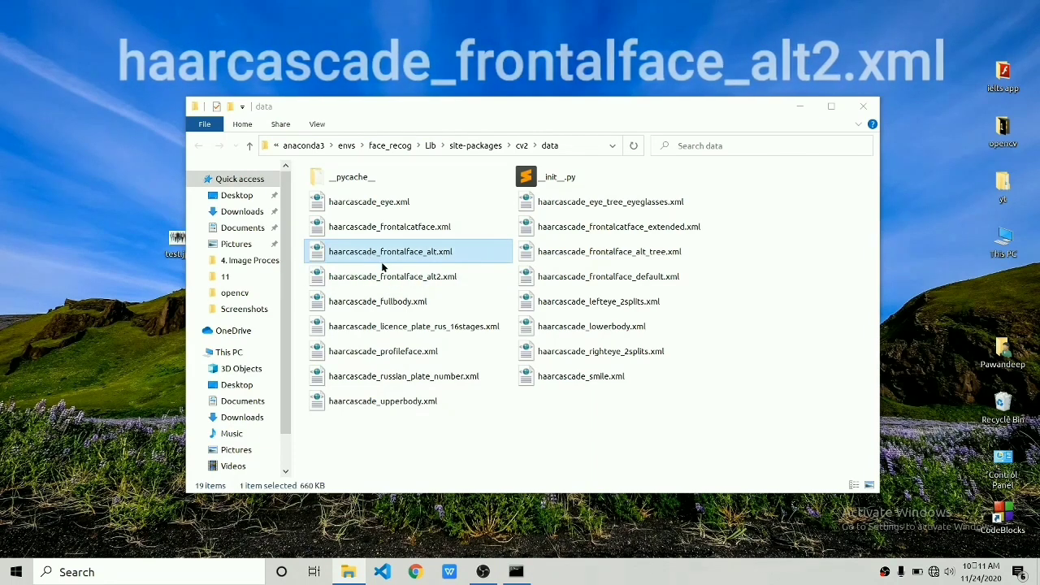
pyautogui.moveTo(393, 277)
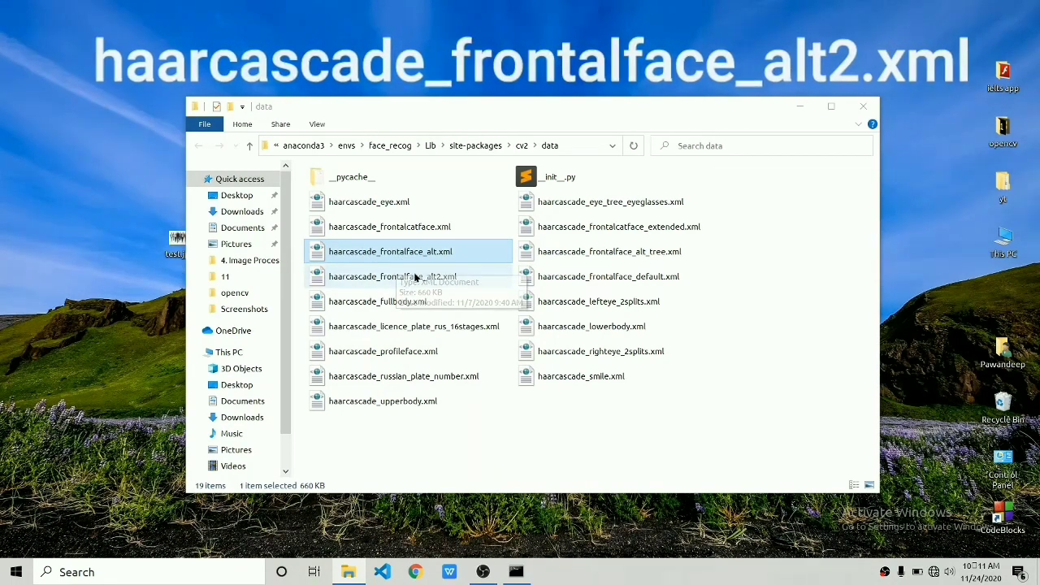
pyautogui.rightClick(390, 277)
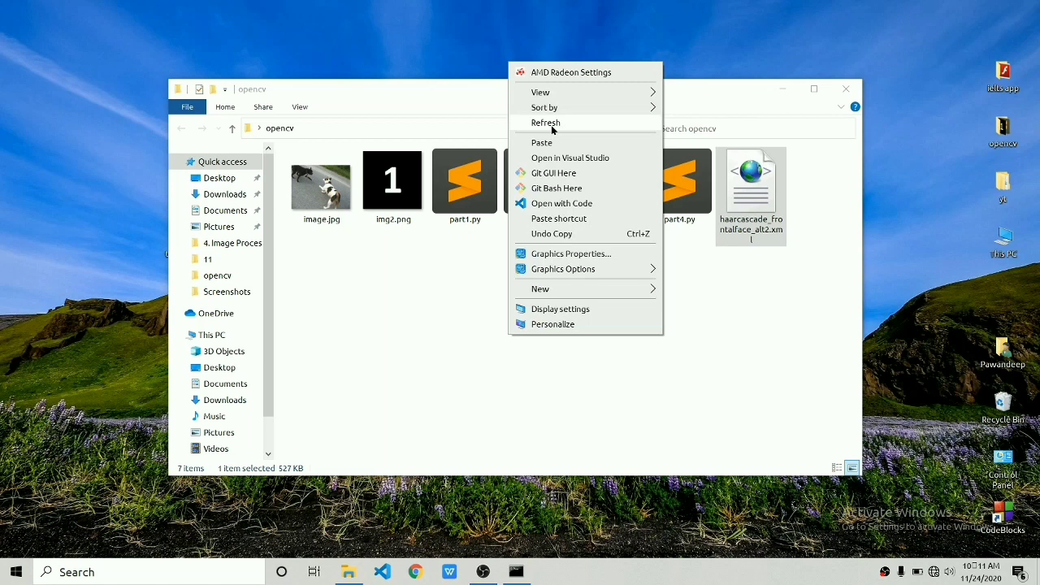
# Create a new empty part5.py in the opencv folder and open it.
pyautogui.click(546, 122)
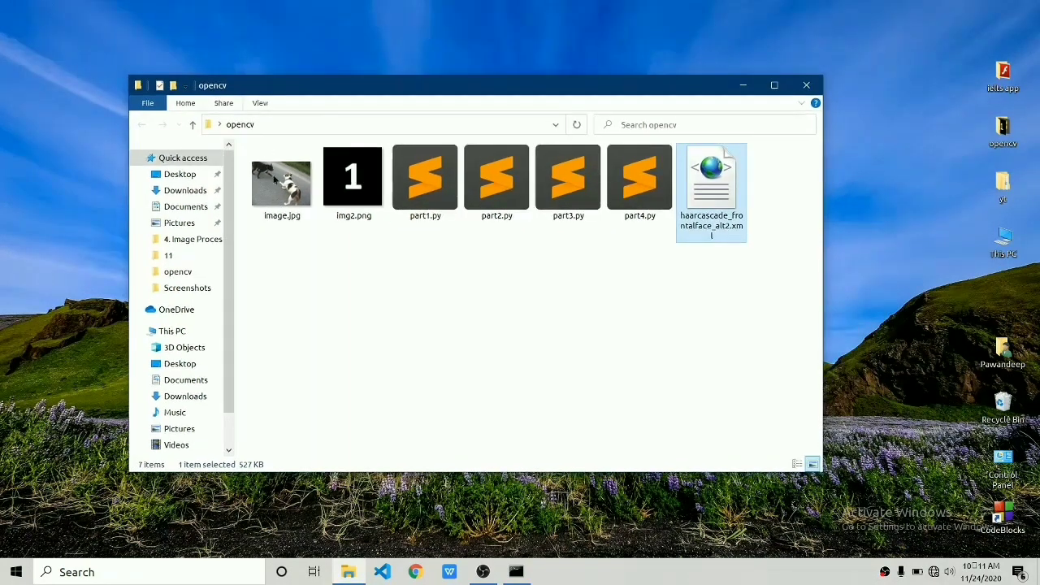
pyautogui.rightClick(487, 325)
pyautogui.write('part5.py')
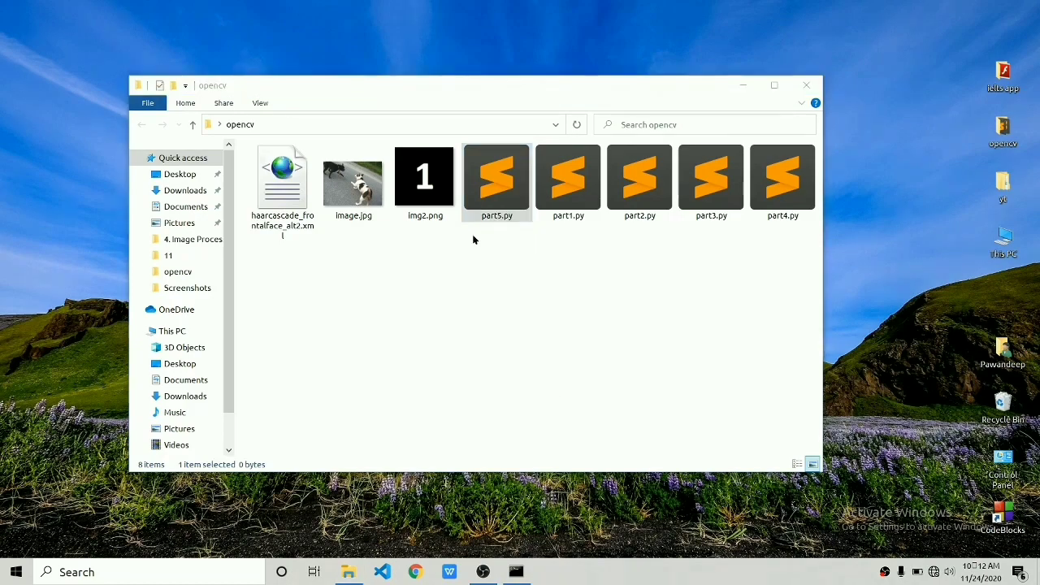
pyautogui.doubleClick(496, 174)
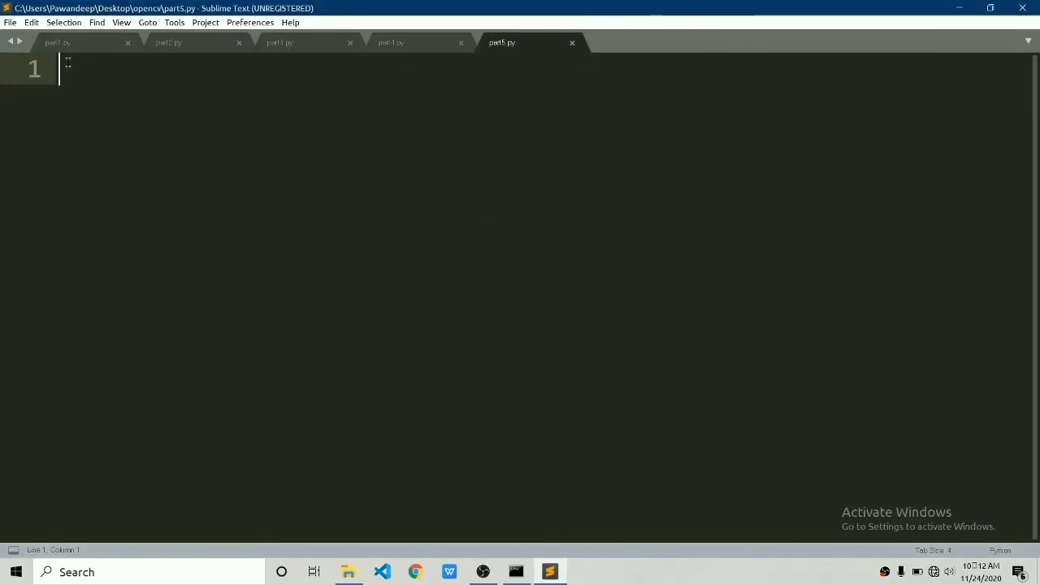
# Write 'import cv2' and 'cascade = cv2.CascadeClassifier()' with empty arguments.
pyautogui.write('import cv2')
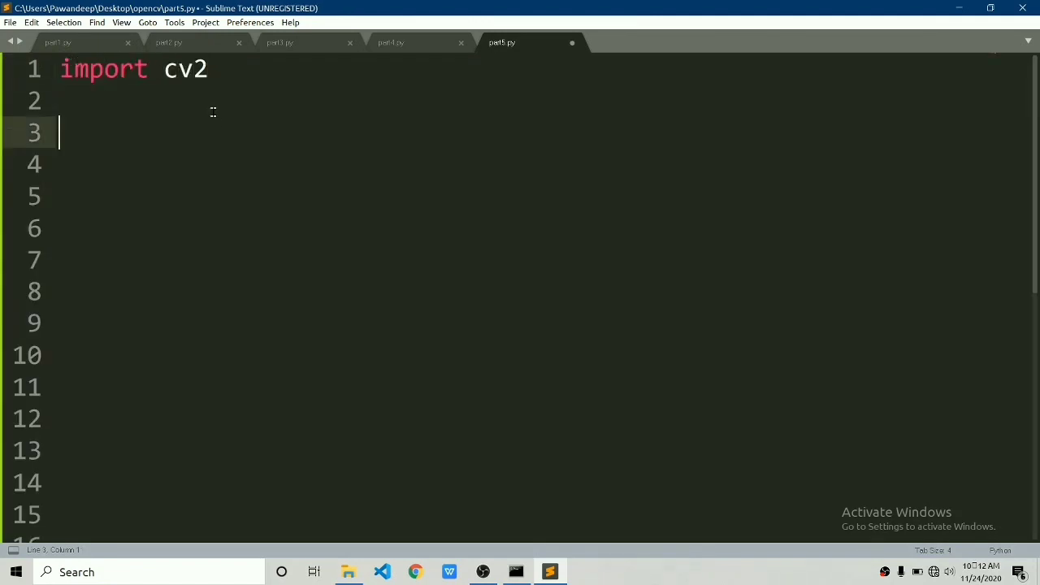
pyautogui.write('ca')
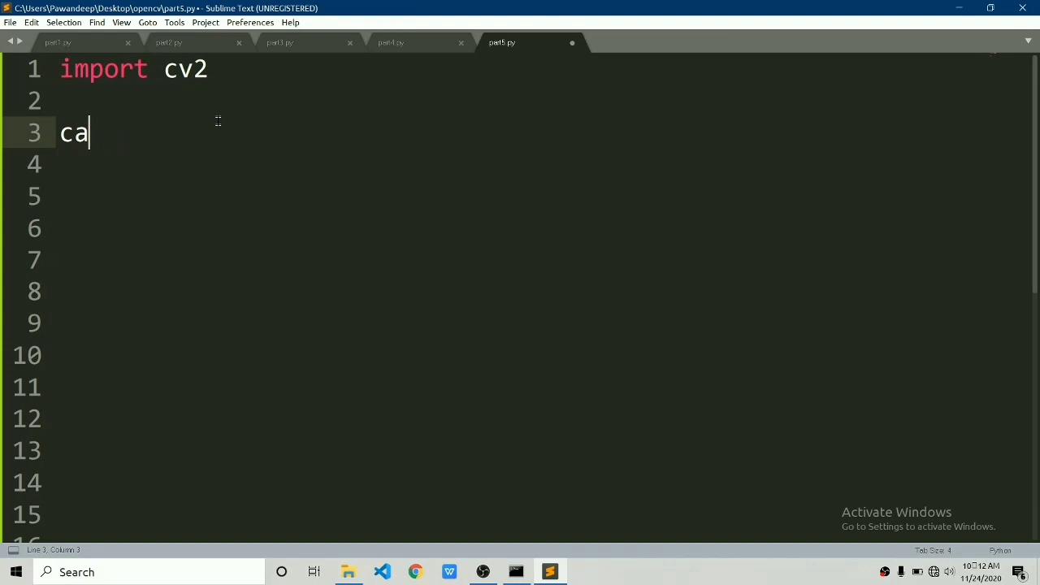
pyautogui.write('scade')
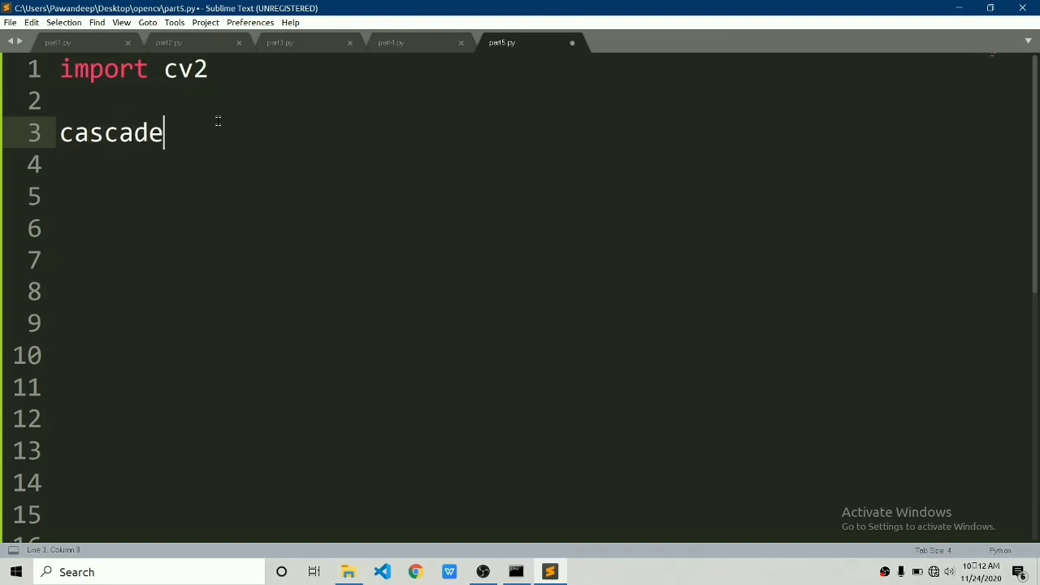
pyautogui.write('= cv2')
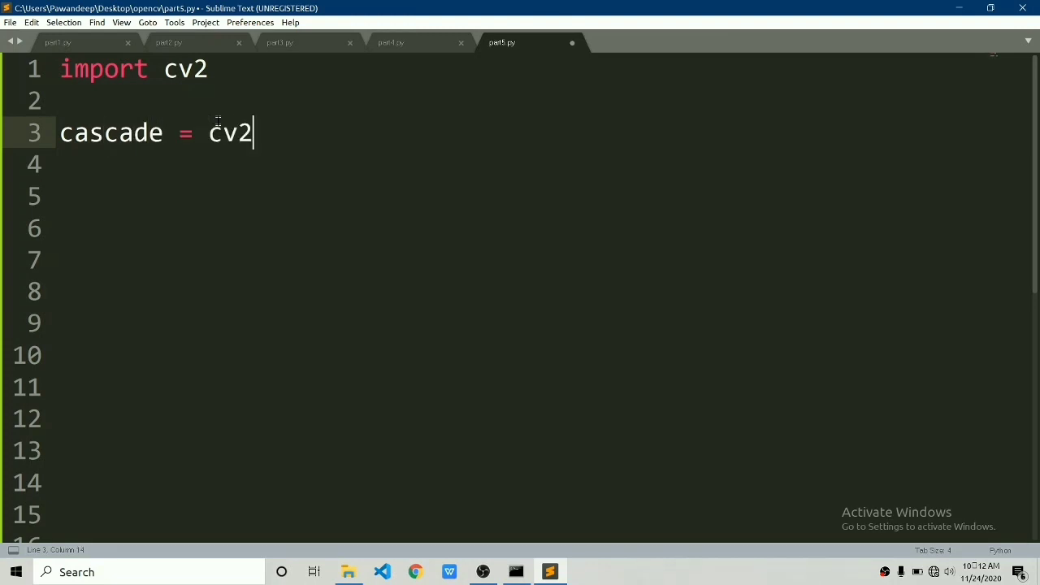
pyautogui.write('.')
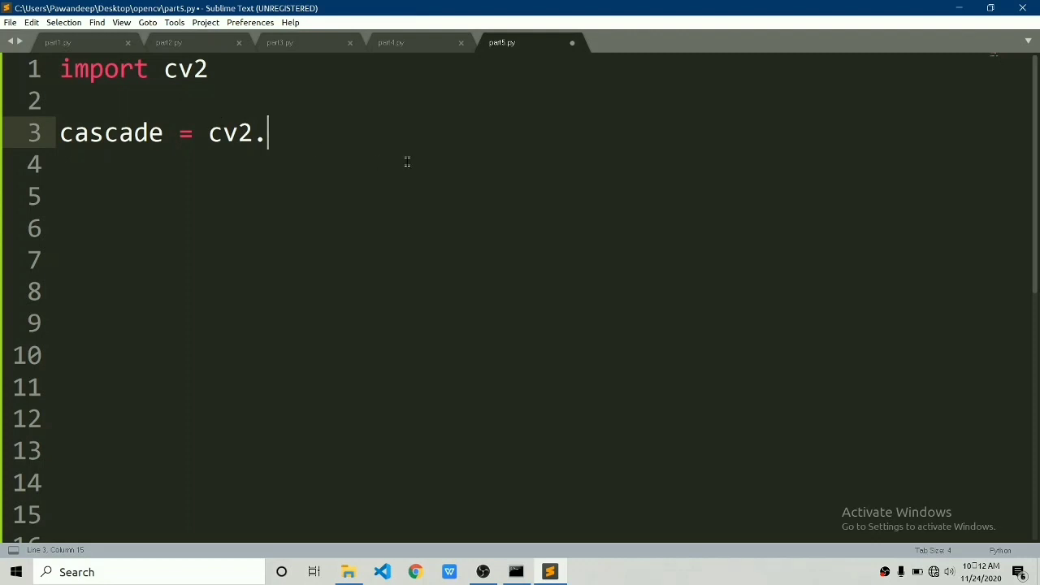
pyautogui.write('Casca')
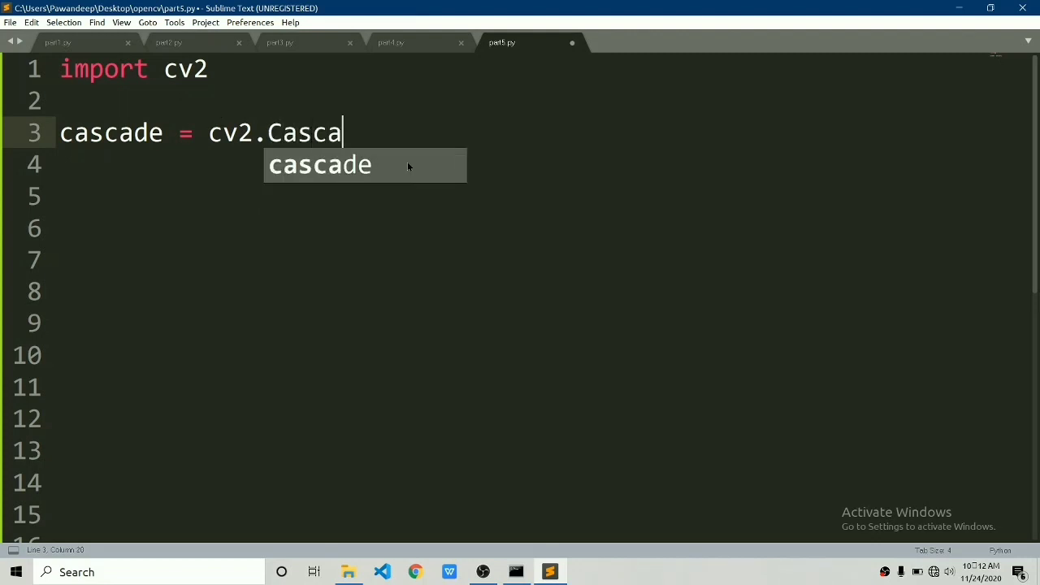
pyautogui.write('deClassifier()')
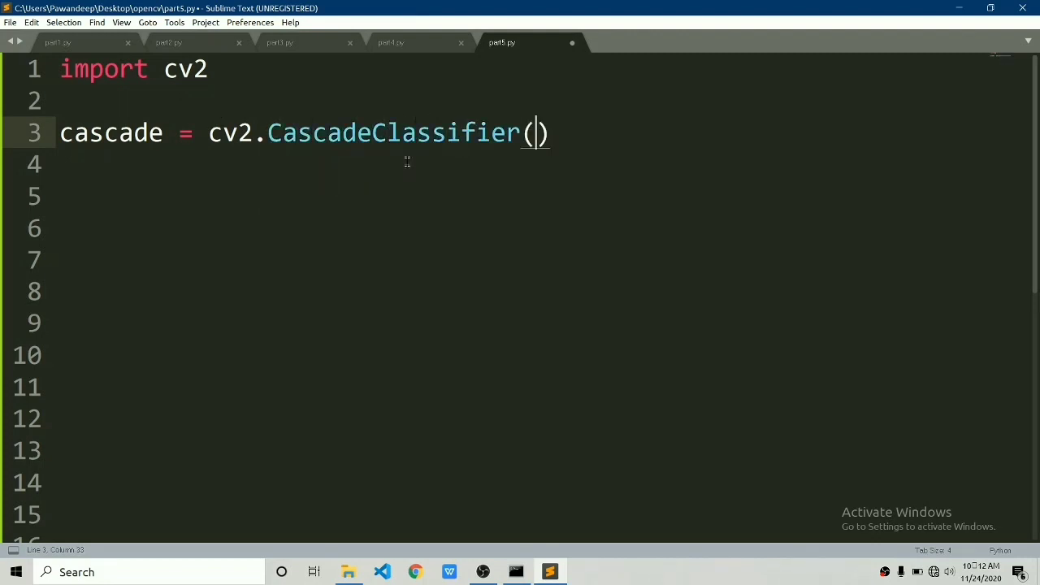
# Check the cascade file name in File Explorer and pass 'haarcascade_frontalface_alt2.xml' to CascadeClassifier.
pyautogui.click(348, 571)
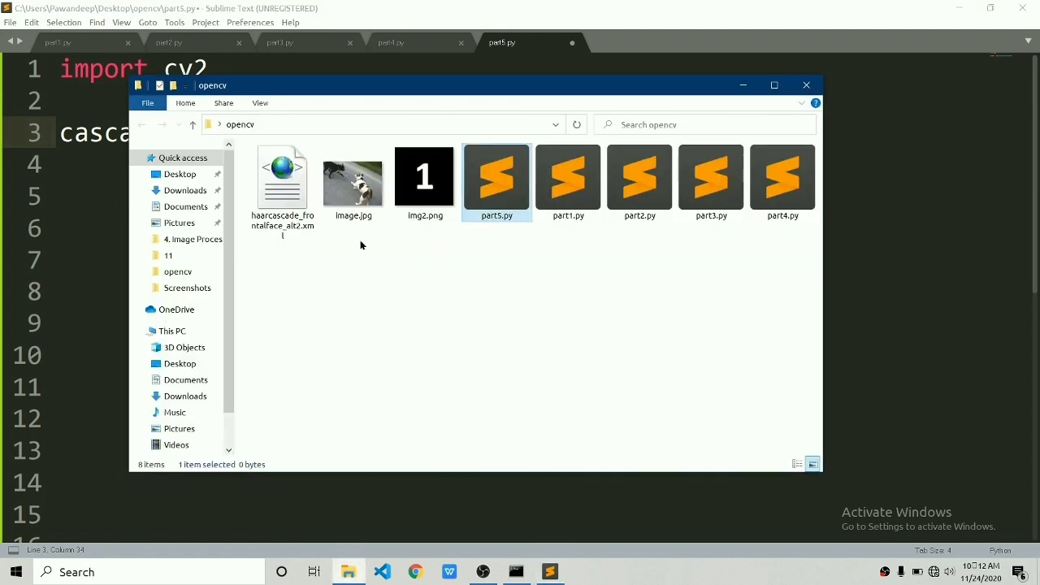
pyautogui.click(283, 178)
pyautogui.write('haarcascade_frontalface_alt2.xml')
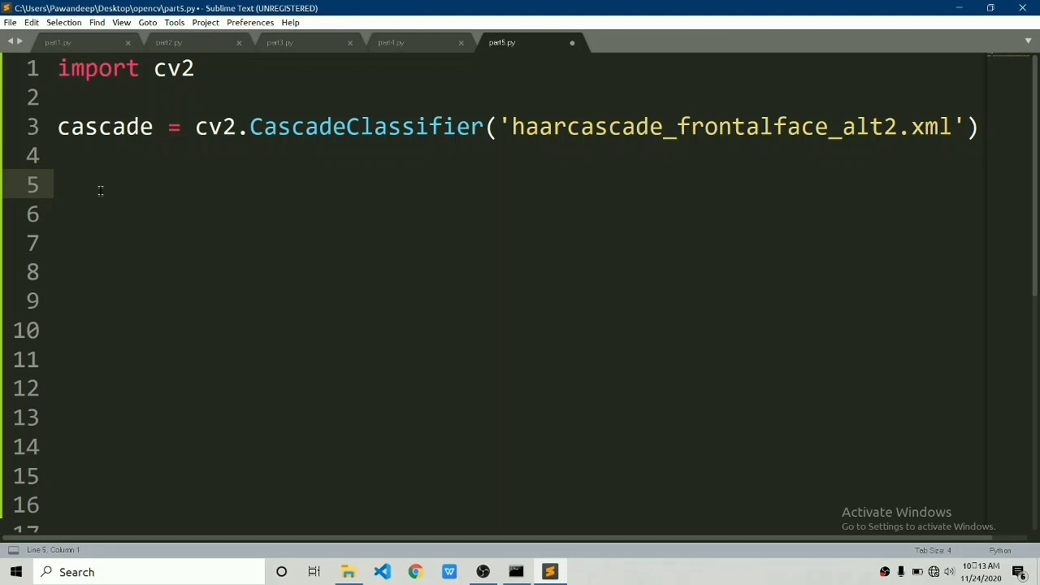
# Read test.jpg into img and start a while True loop.
pyautogui.write('img =')
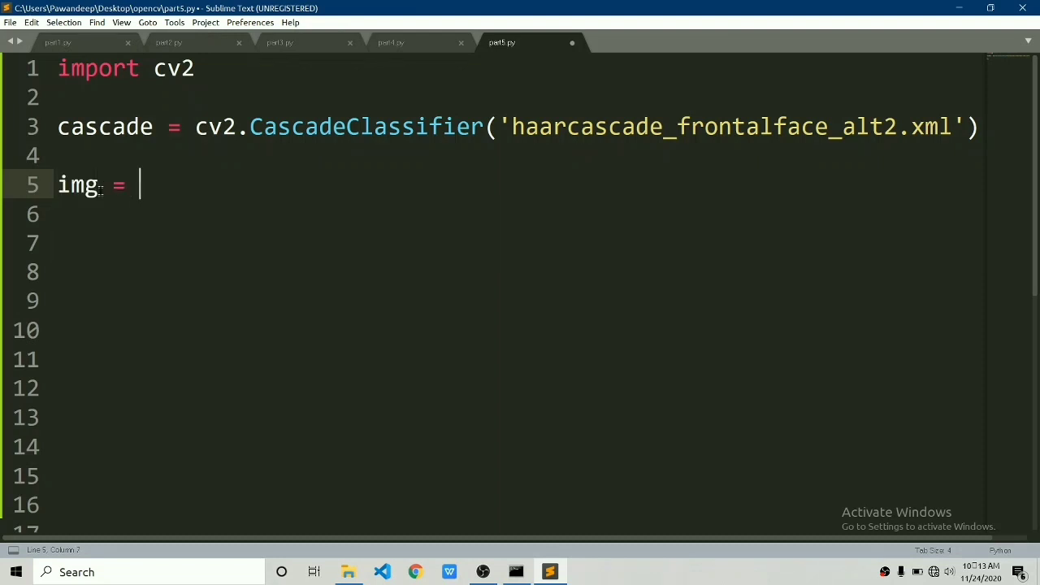
pyautogui.click(349, 571)
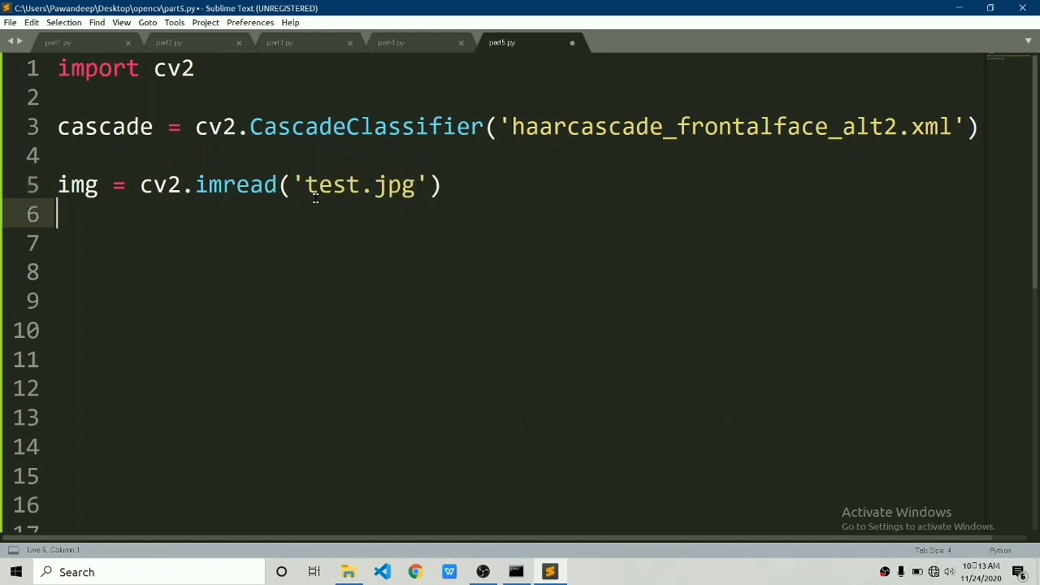
pyautogui.write('while :')
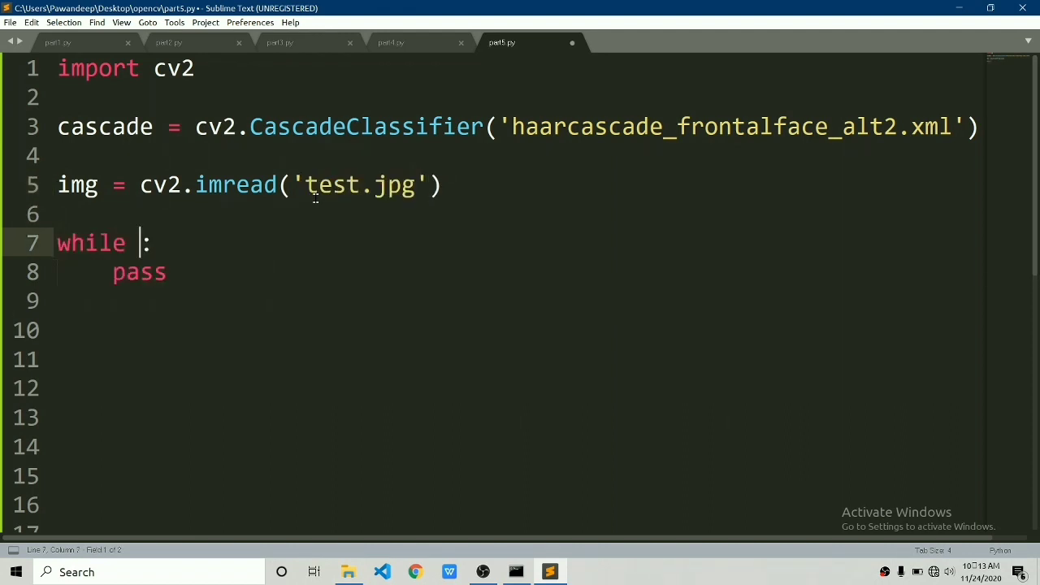
pyautogui.write('True')
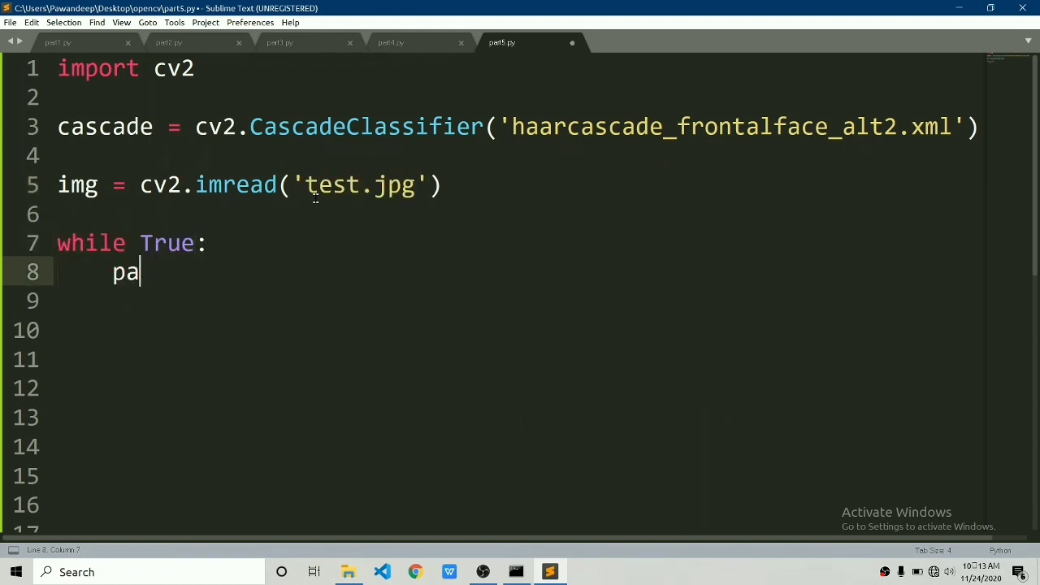
# Show img in 'window', destroying all windows and breaking when waitKey returns 27.
pyautogui.write('cv2.imshow')
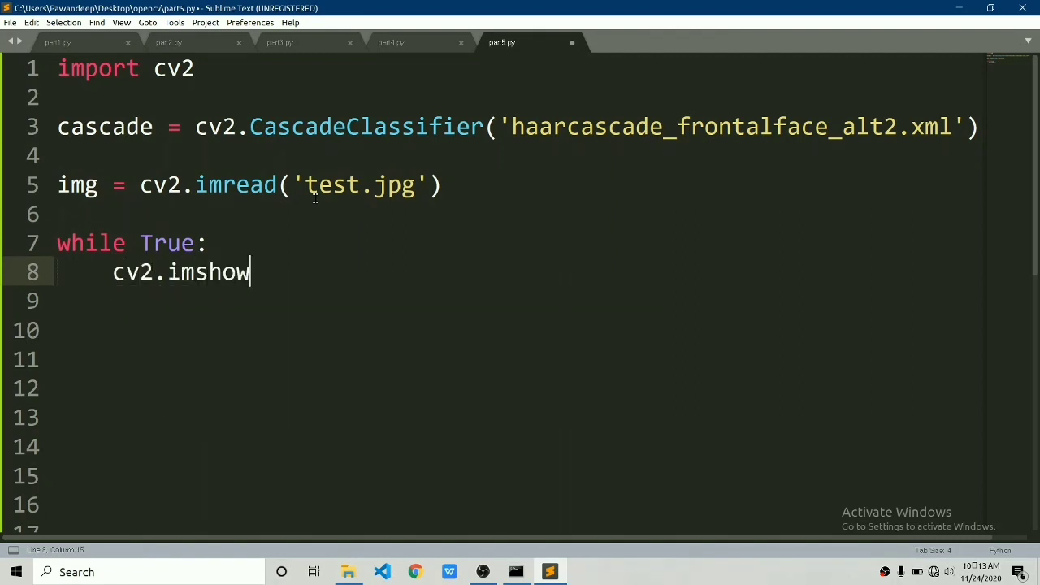
pyautogui.write("('')")
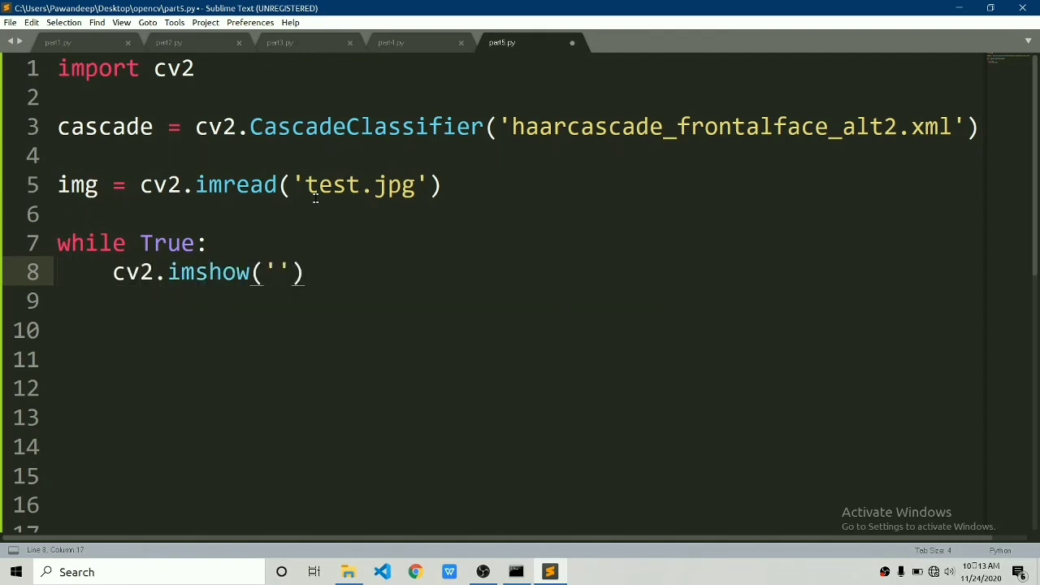
pyautogui.write('window')
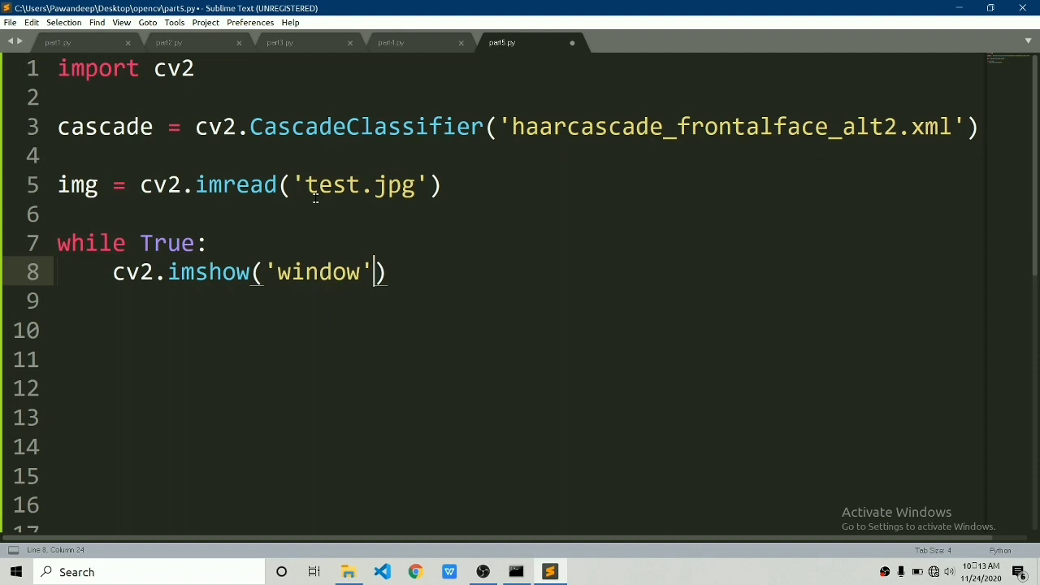
pyautogui.write(', img')
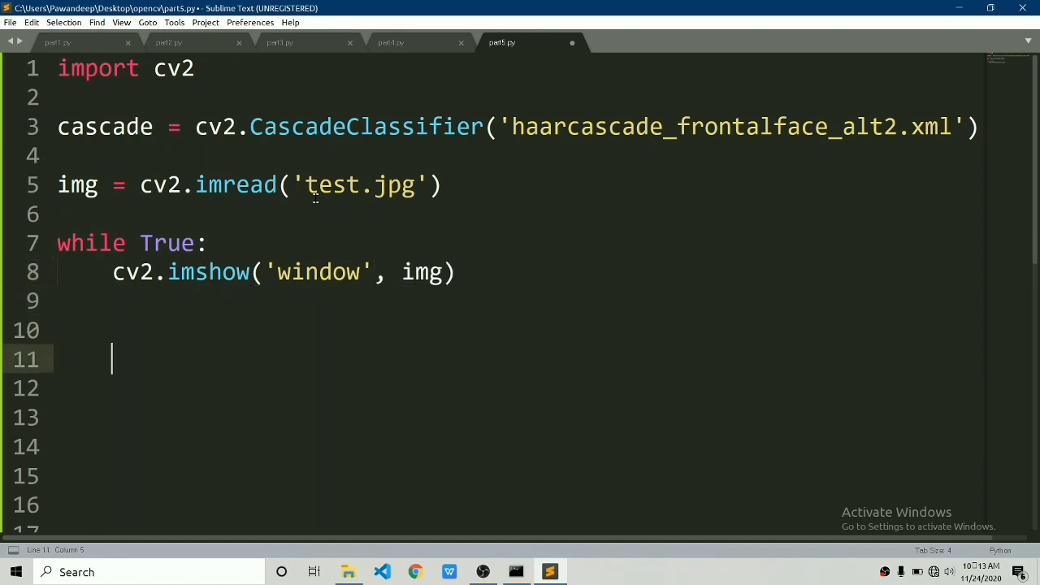
pyautogui.write('if cv2.waitKey(0) == 27:')
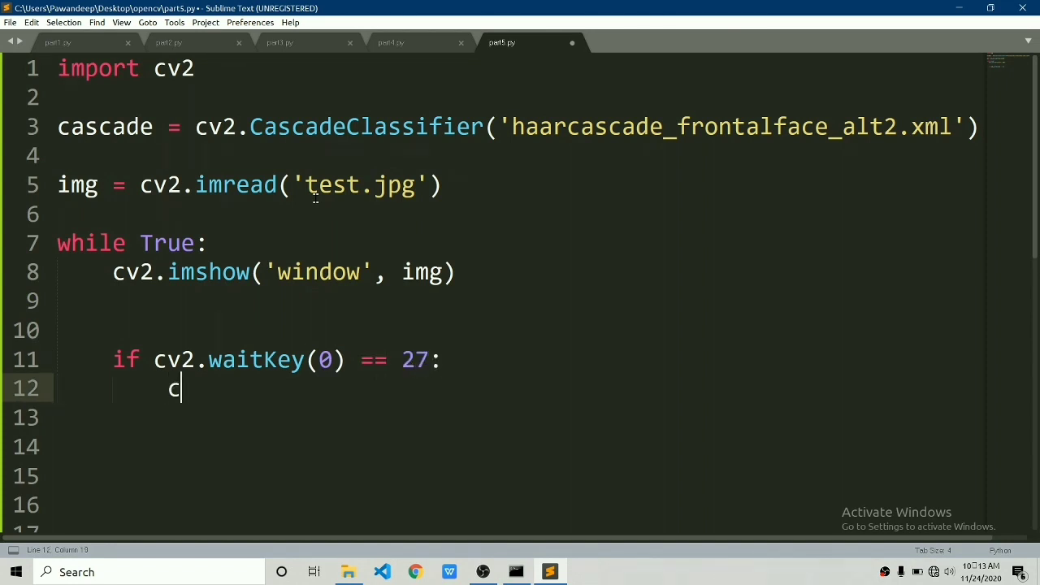
pyautogui.write('v2.destroyAllWindows()')
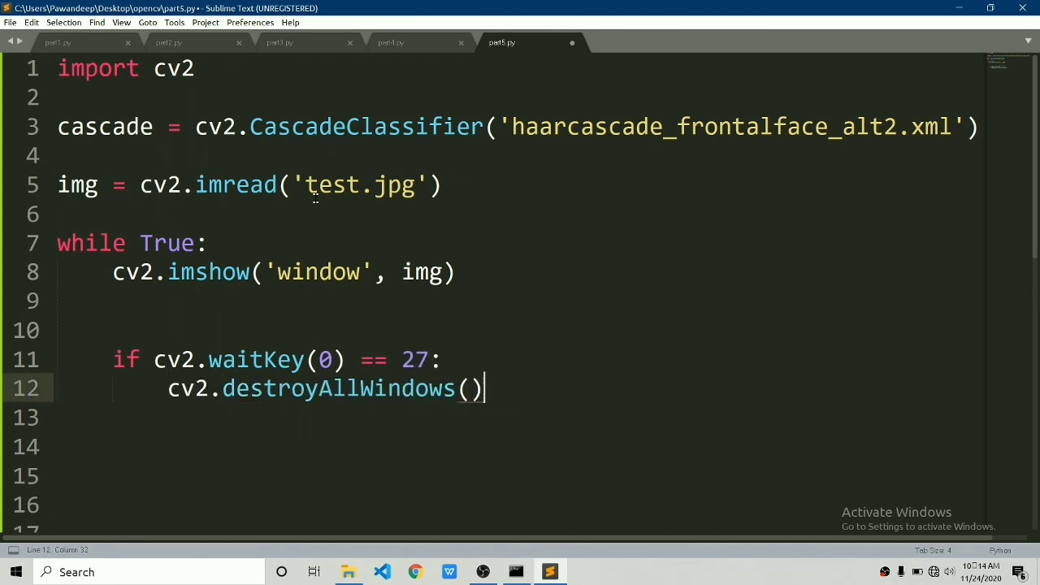
pyautogui.write('break')
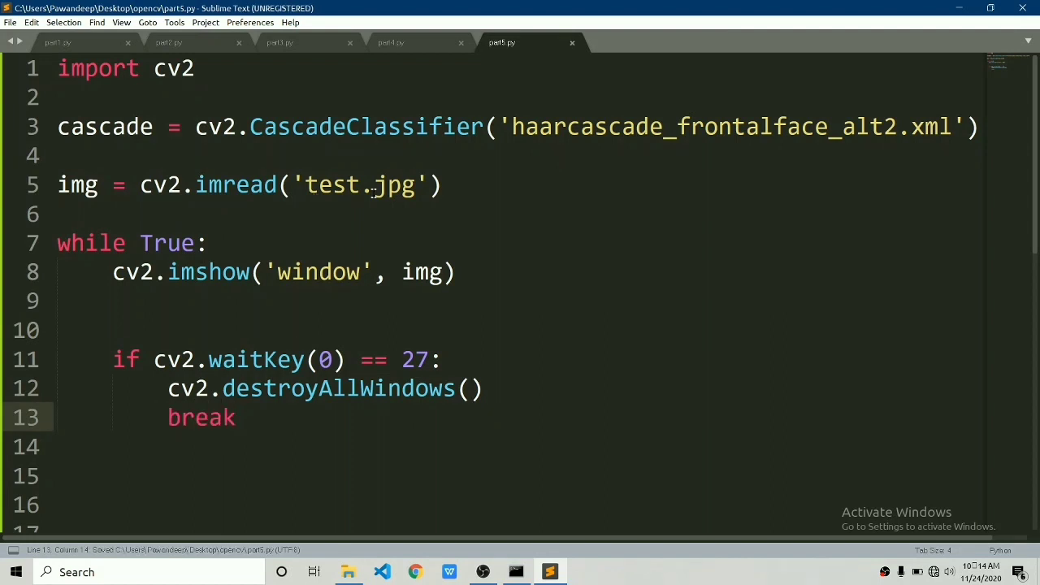
# Insert blank lines at the top of the while loop above cv2.imshow.
pyautogui.click(516, 571)
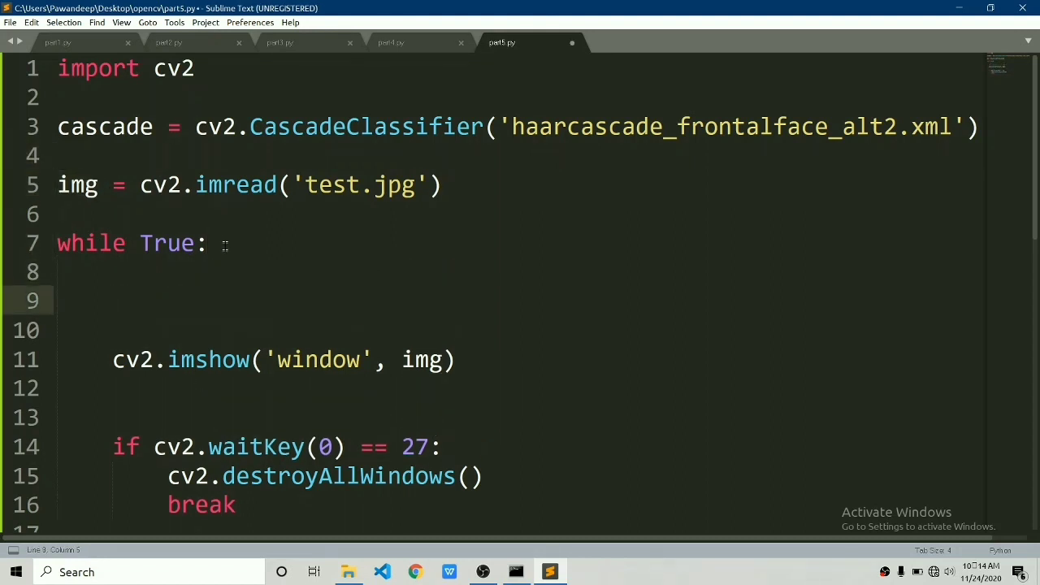
# Add gray = cv2.cvtColor(img, cv2.COLOR_BGR2GRAY) and show gray instead of img.
pyautogui.write('gray = cv2.cvt')
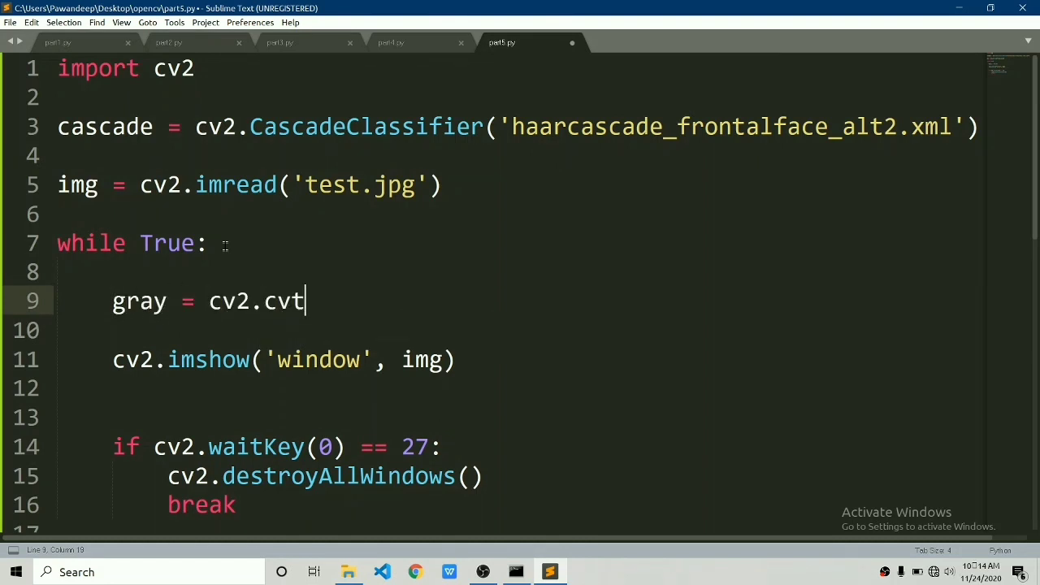
pyautogui.write('Color()')
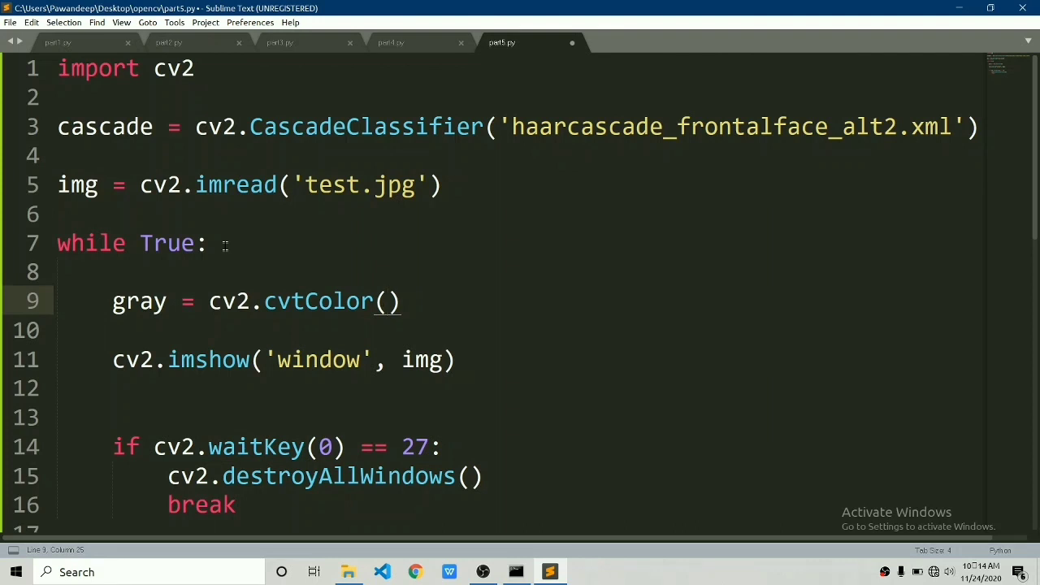
pyautogui.write('img')
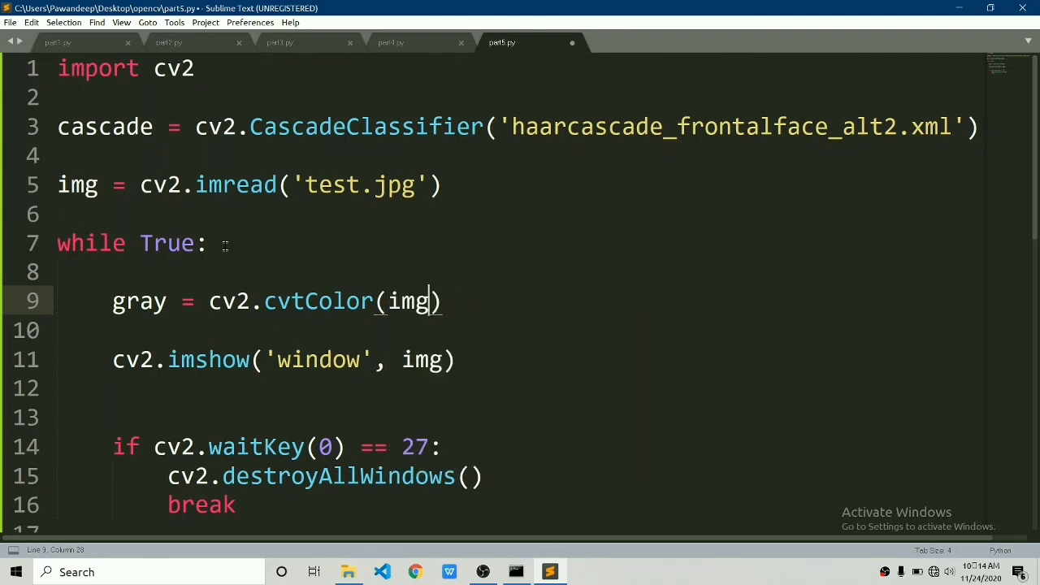
pyautogui.write('", "')
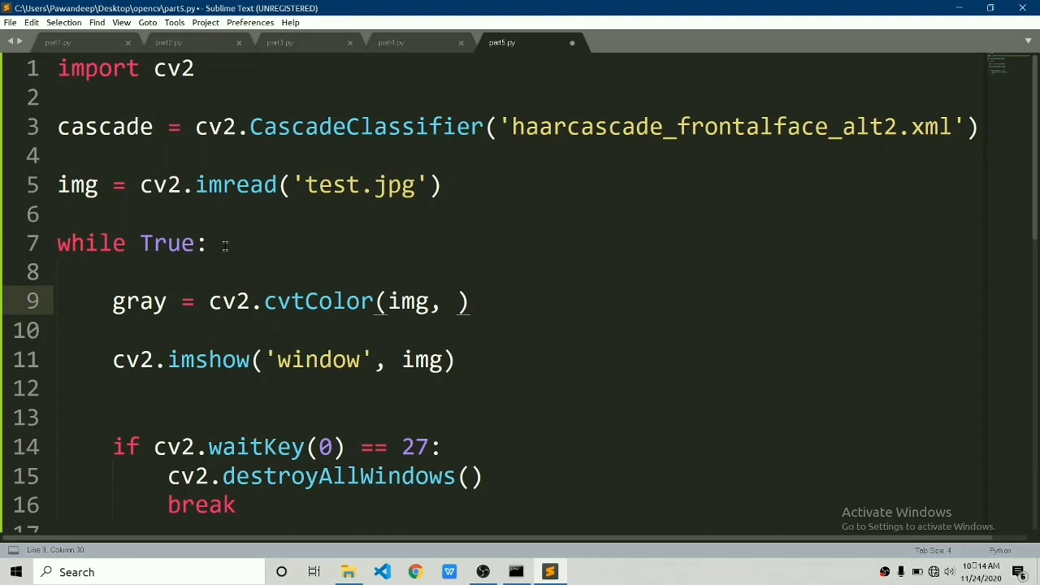
pyautogui.write('cv2.COLOR_BGR2GRAY')
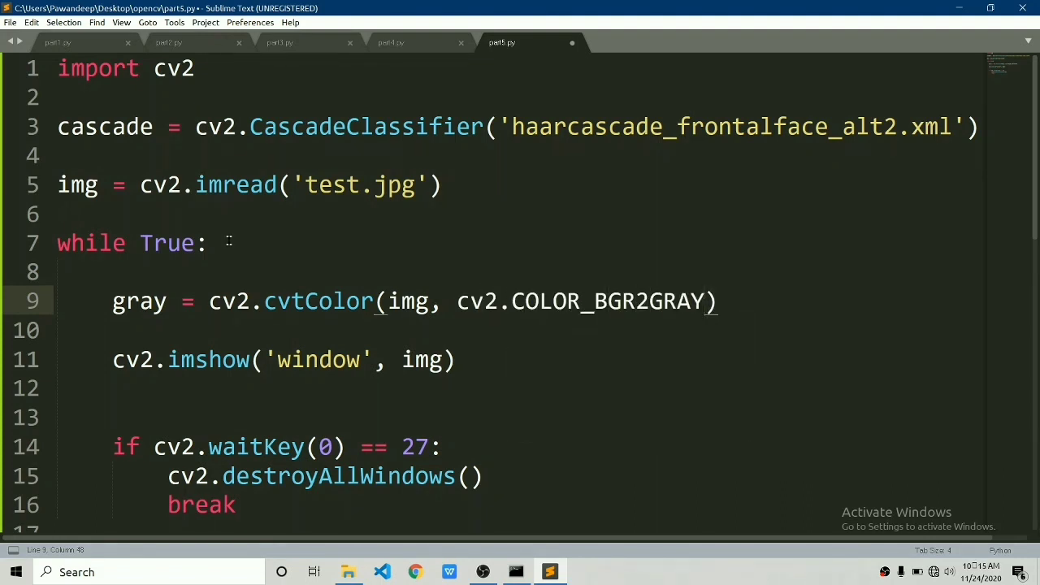
pyautogui.write('gr')
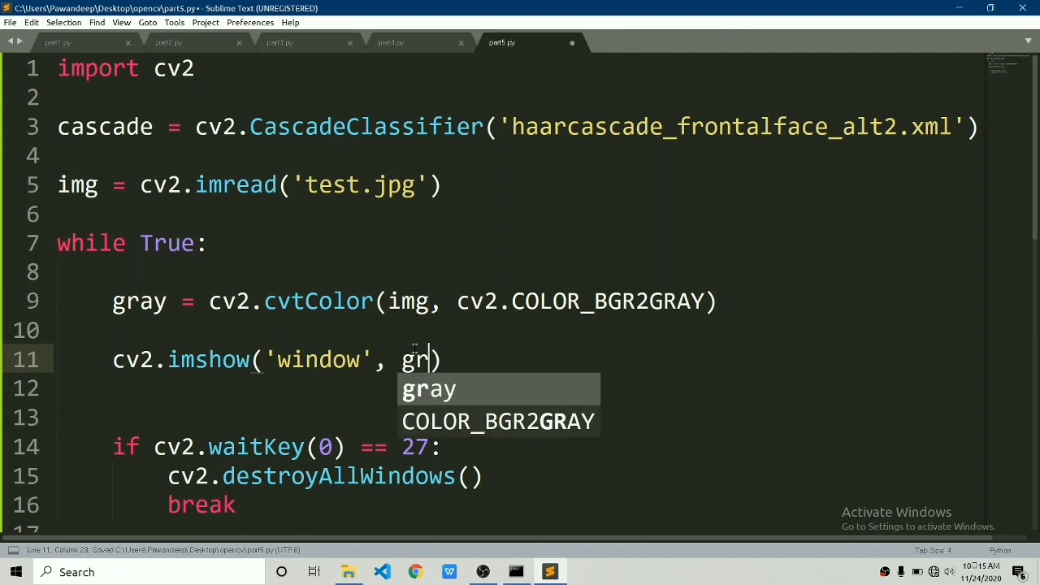
pyautogui.click(516, 571)
pyautogui.write('ay')
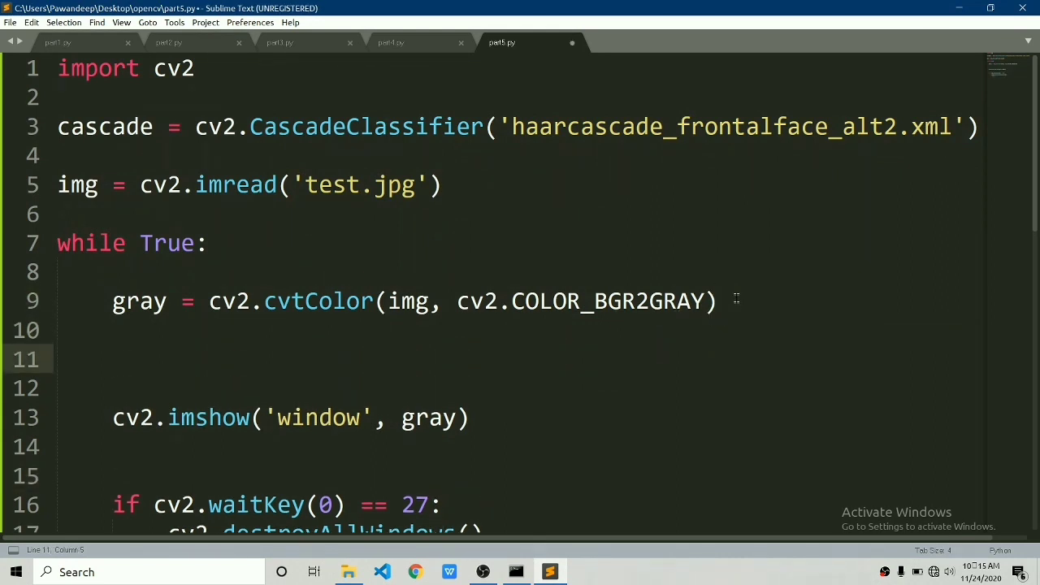
# Add faces = cascade.detectMultiScale(gray, 1.1, 3) and save part5.py.
pyautogui.write('faces =')
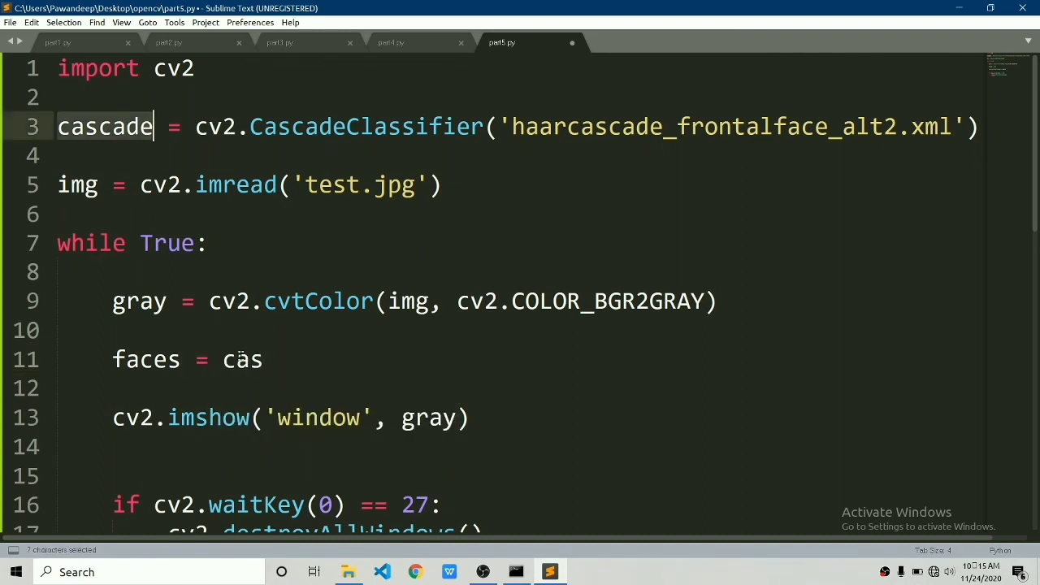
pyautogui.write('cascade')
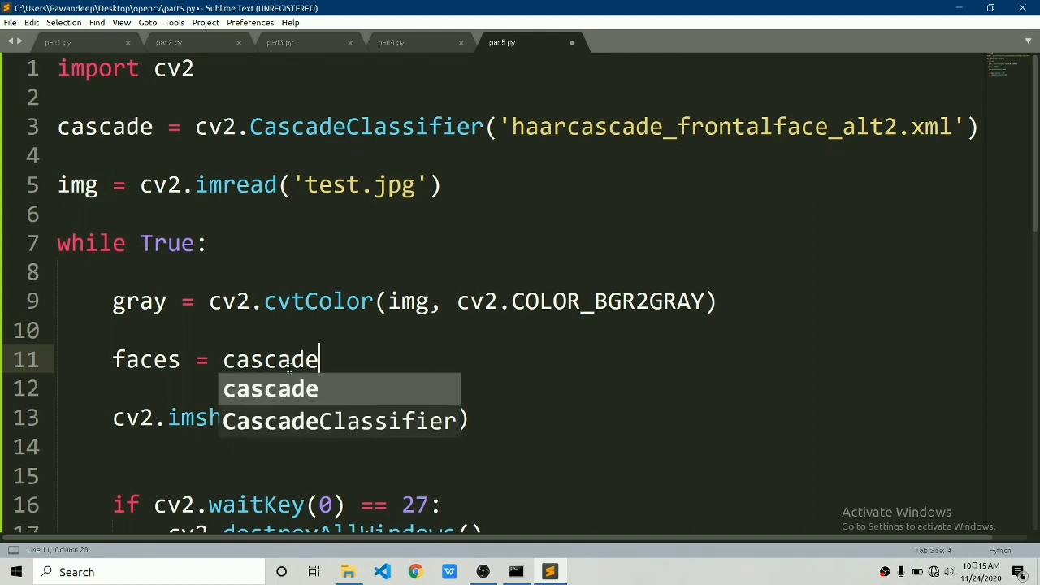
pyautogui.write('.')
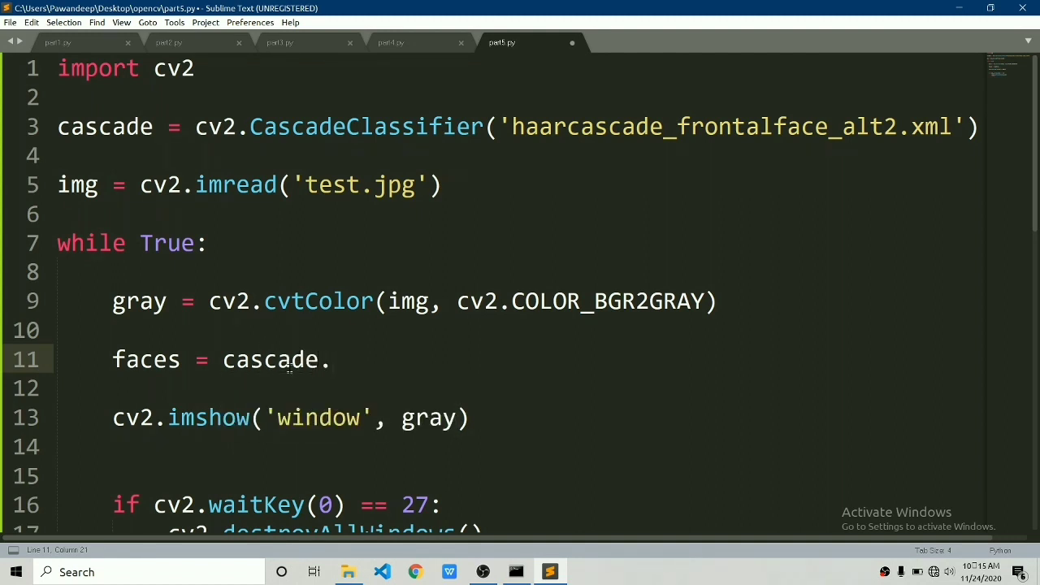
pyautogui.write('detectMultiScale()')
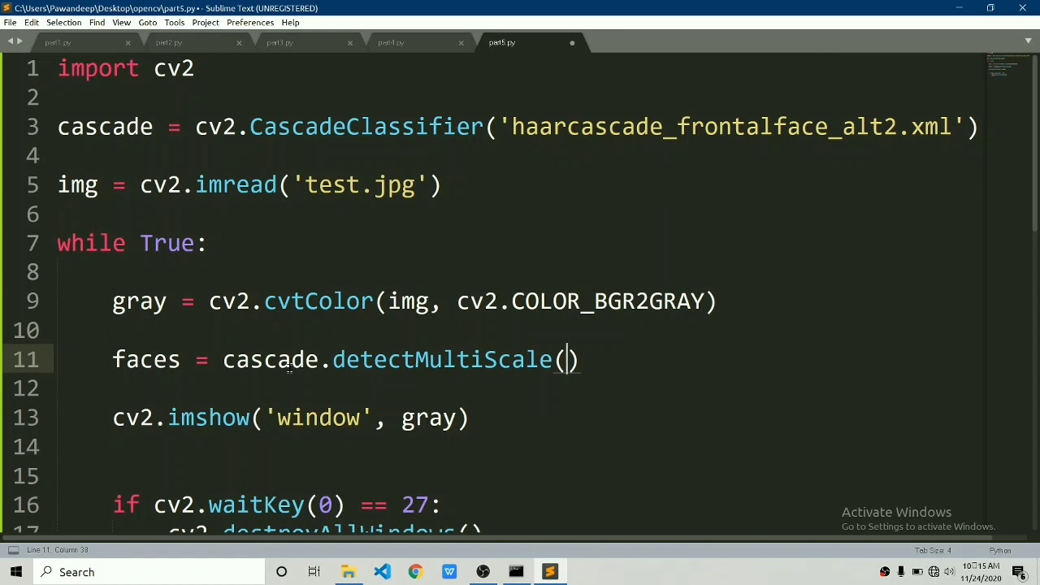
pyautogui.write('gray')
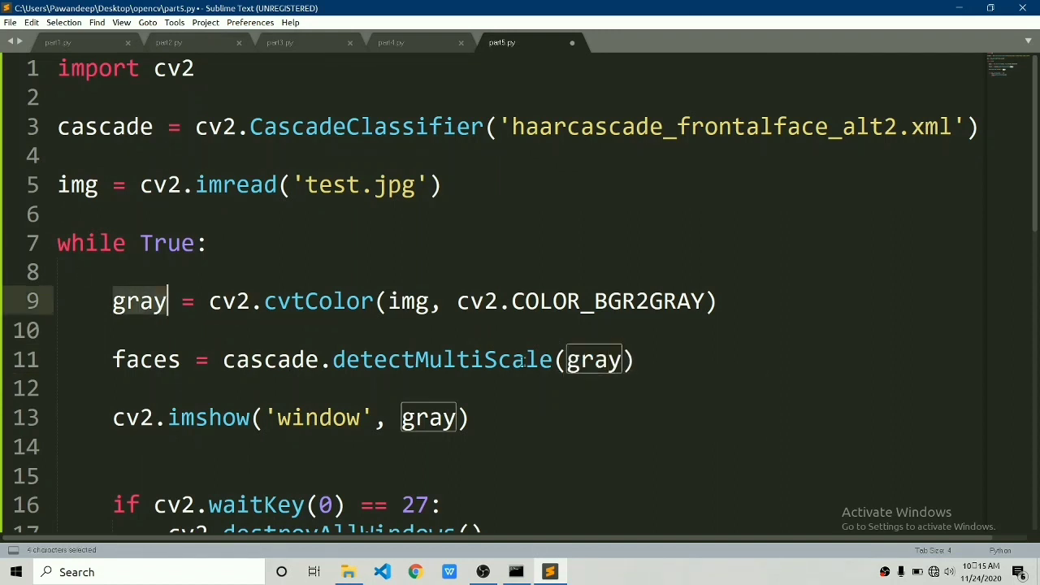
pyautogui.write(',')
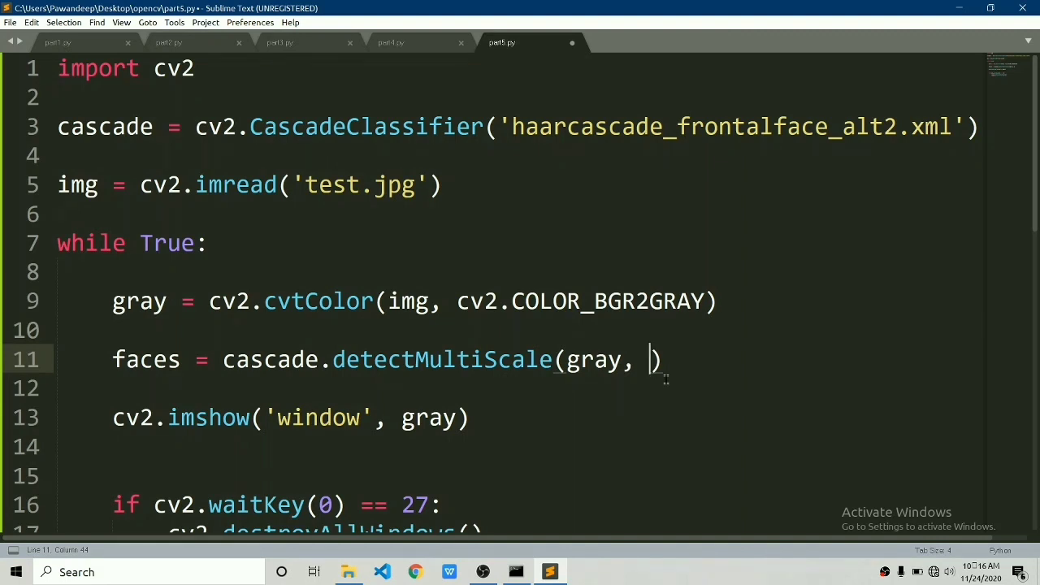
pyautogui.write('1.1,')
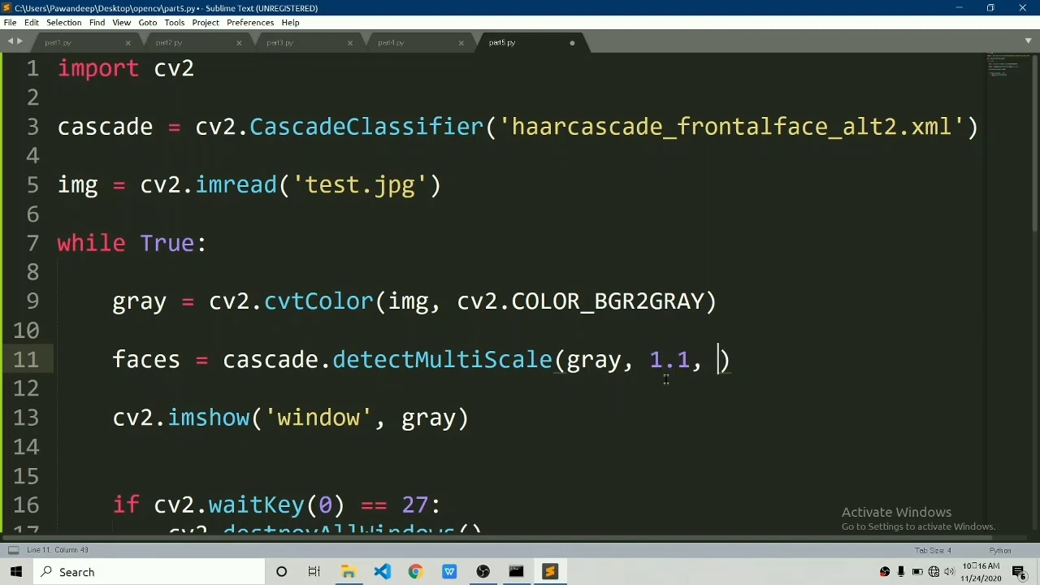
pyautogui.write('3')
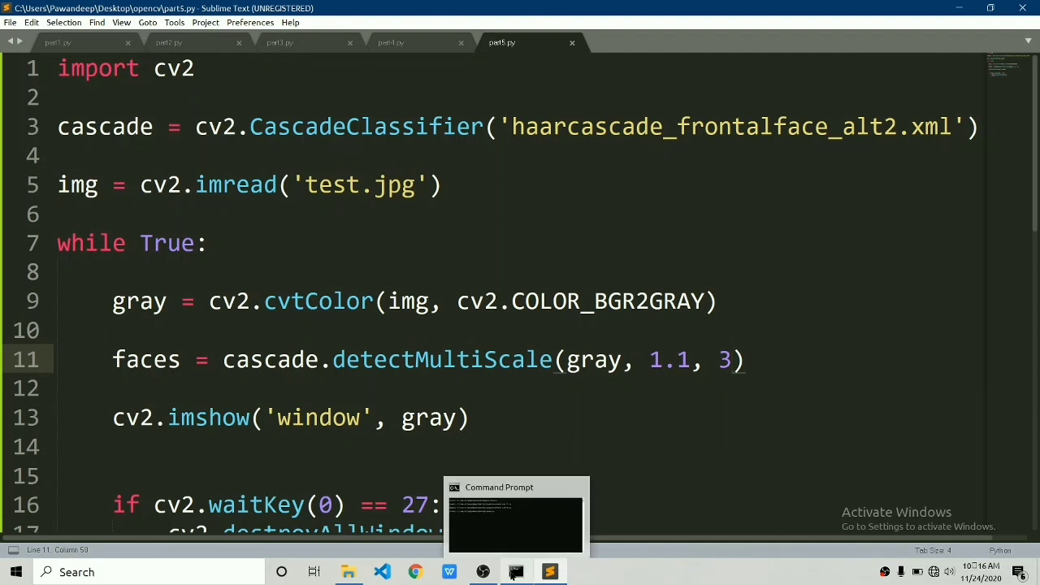
# Add a commented-out print(faces) line right after the detectMultiScale line.
pyautogui.doubleClick(669, 359)
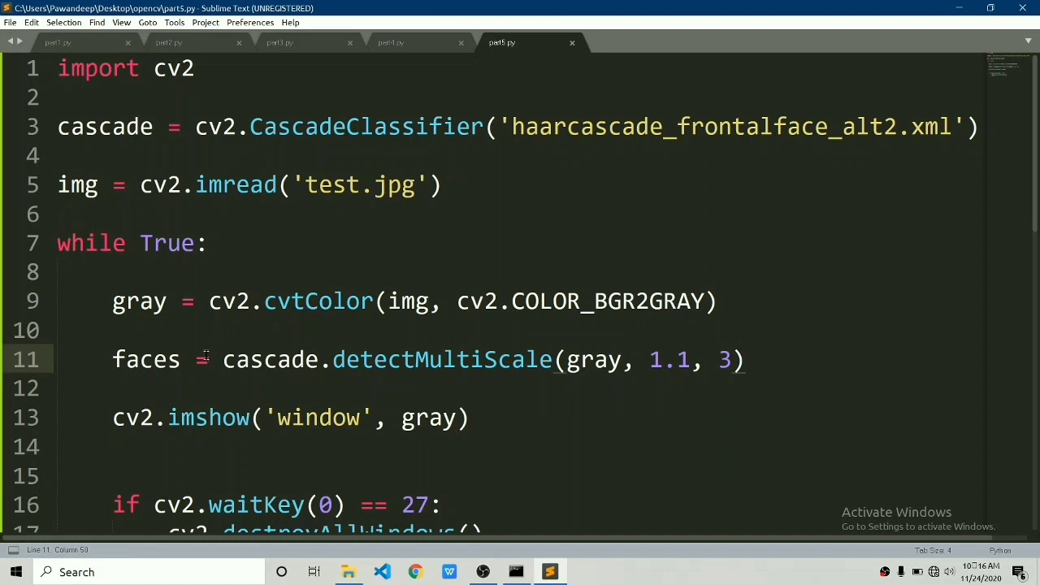
pyautogui.scroll(-3)
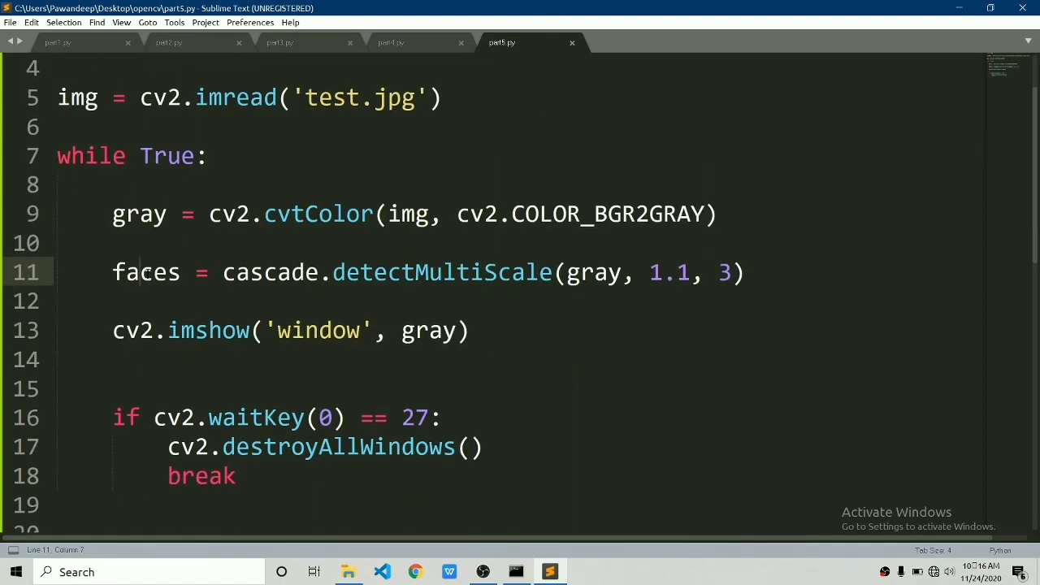
pyautogui.doubleClick(146, 272)
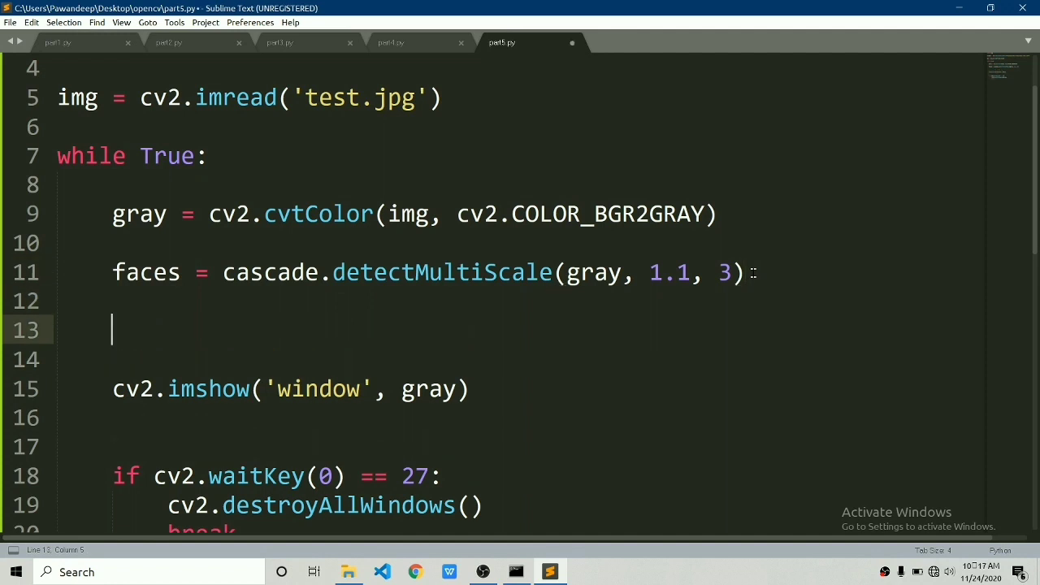
pyautogui.write('print(faces')
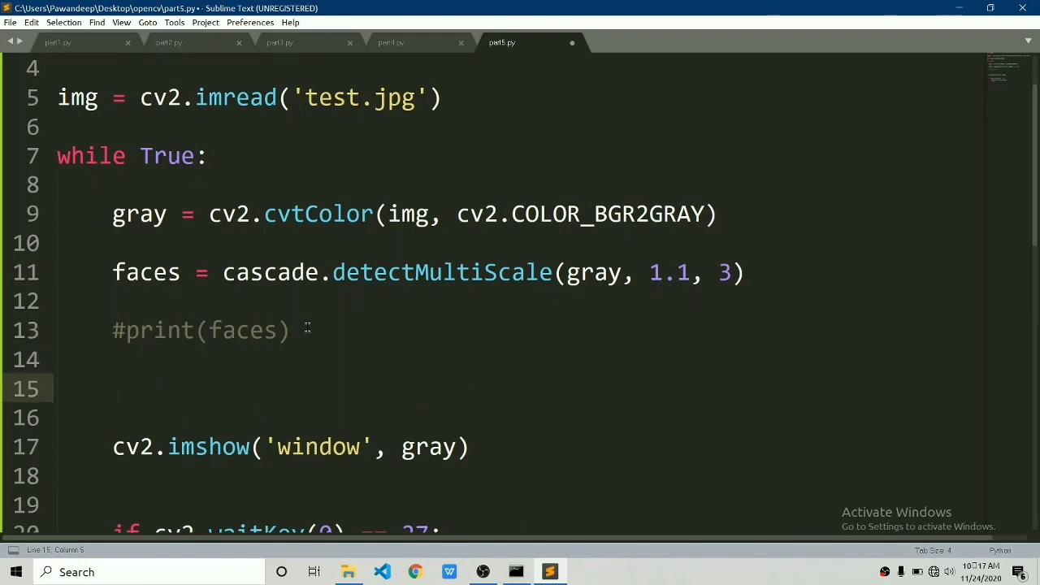
# For each x,y,w,h in faces, draw a red (0,0,255) rectangle of thickness 2 on img.
pyautogui.write('for')
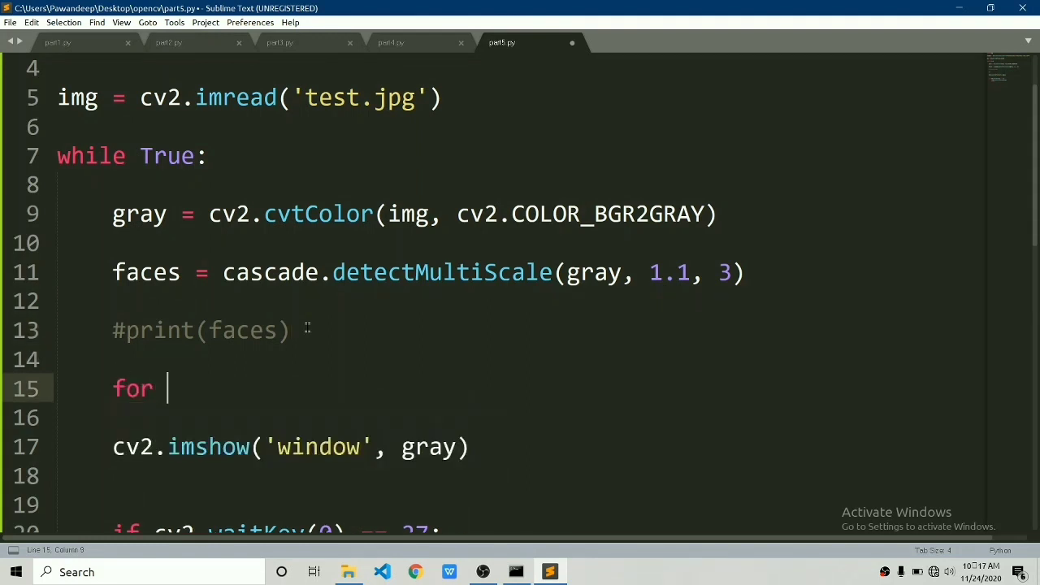
pyautogui.write('x,y,w,')
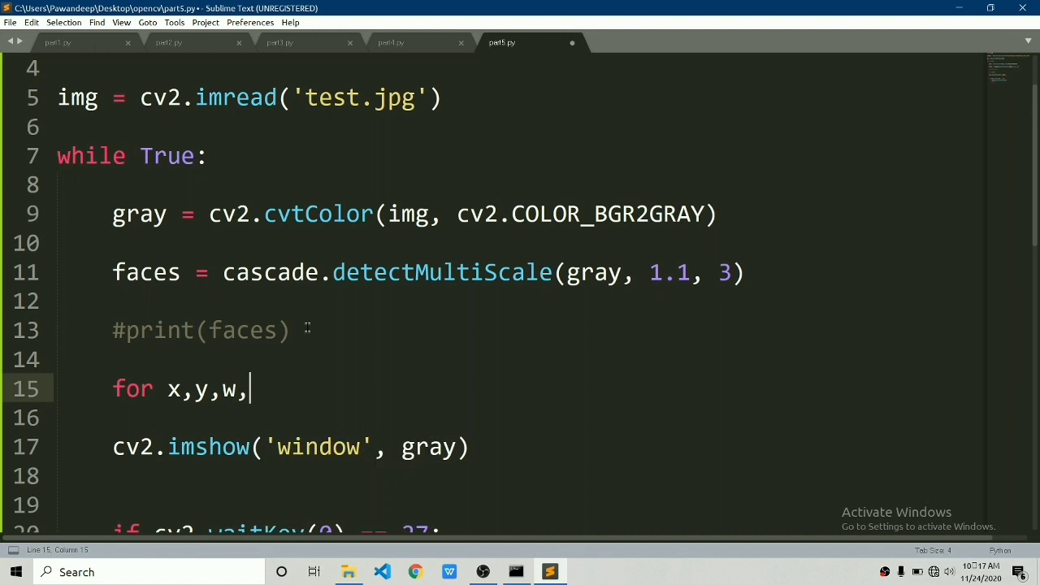
pyautogui.write('h in faces:')
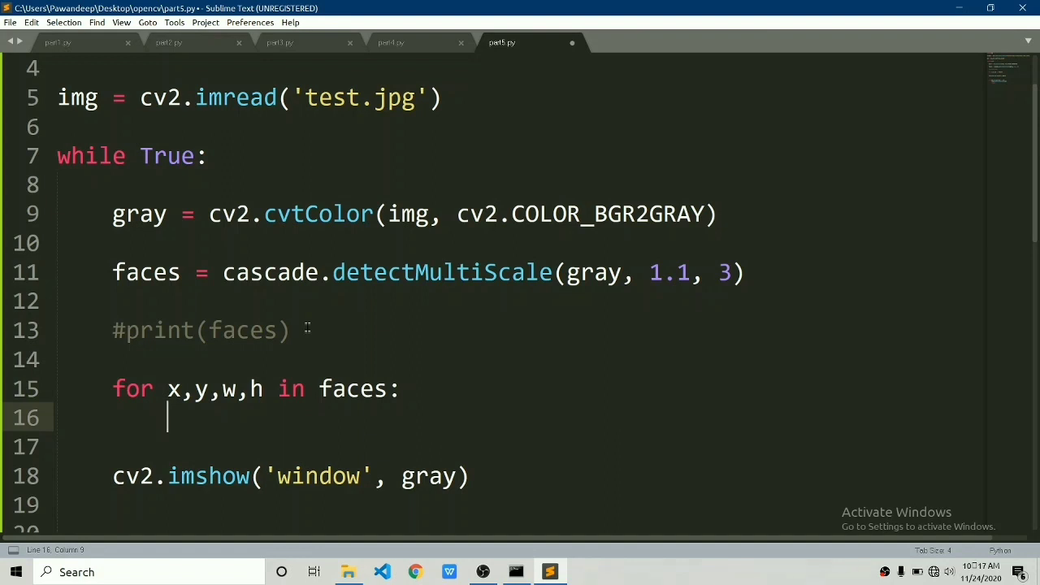
pyautogui.write('cv2.')
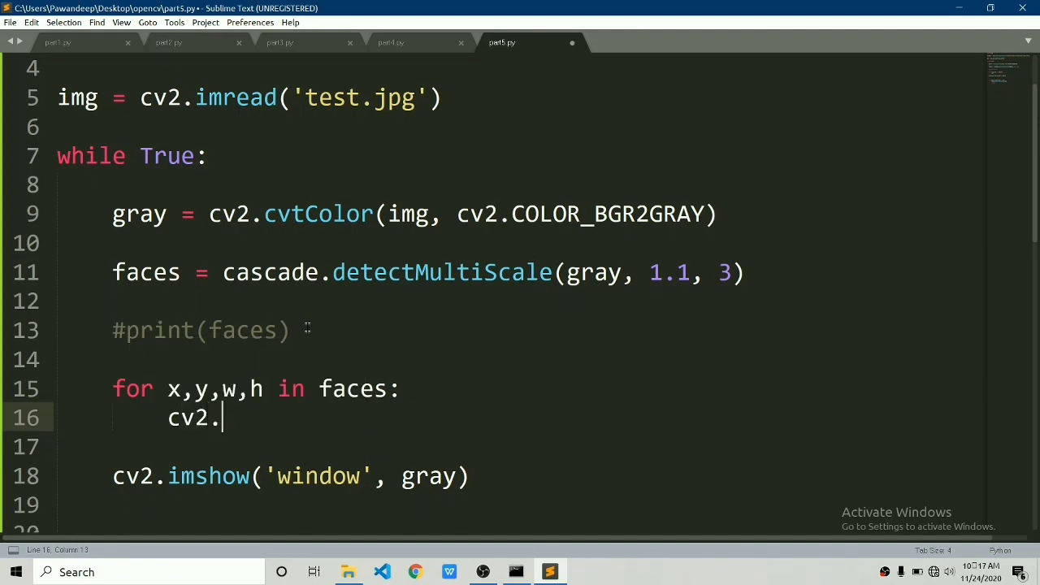
pyautogui.write('rectangle()')
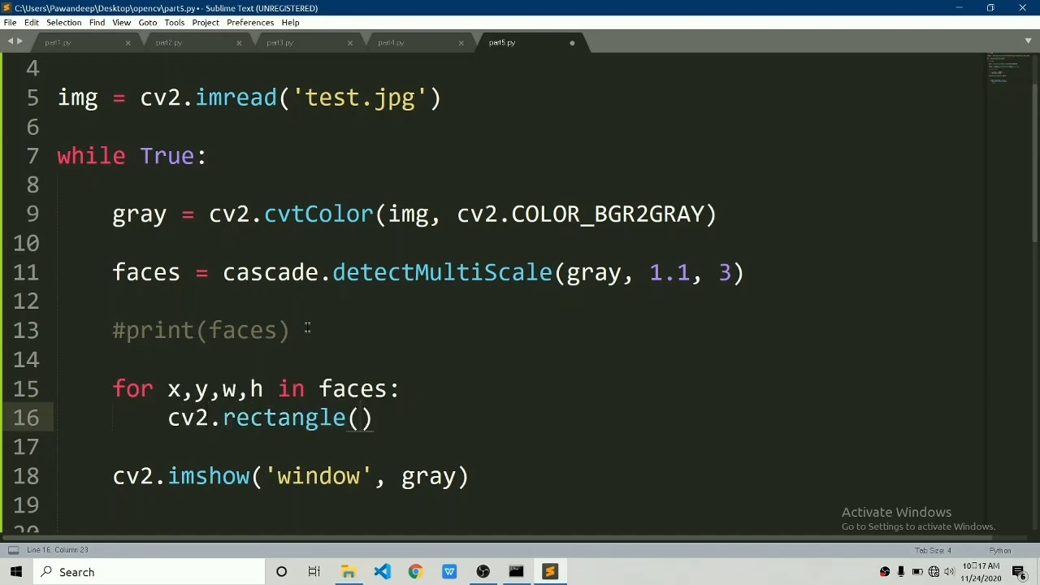
pyautogui.write('img,')
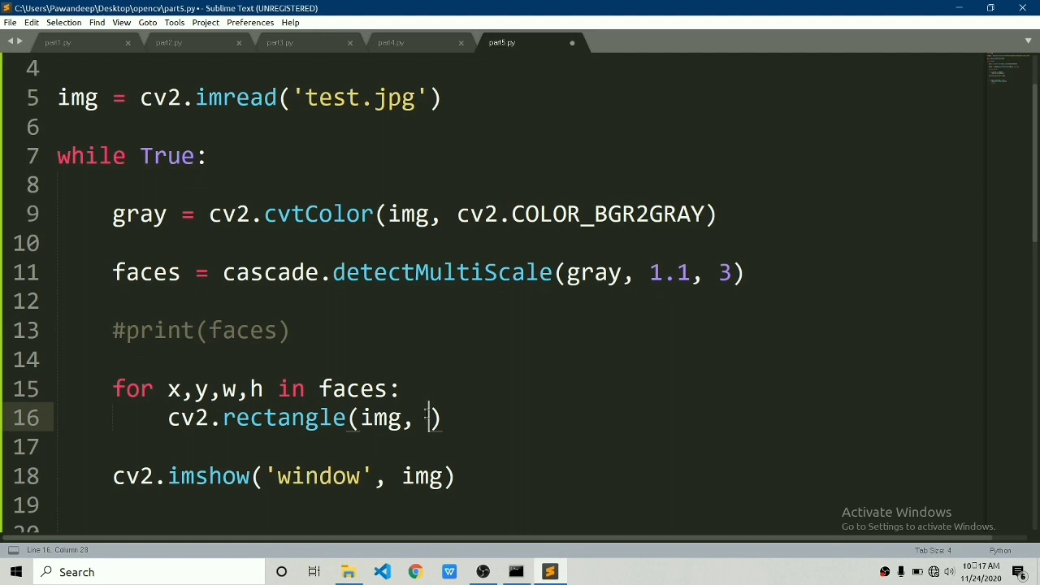
pyautogui.write('(')
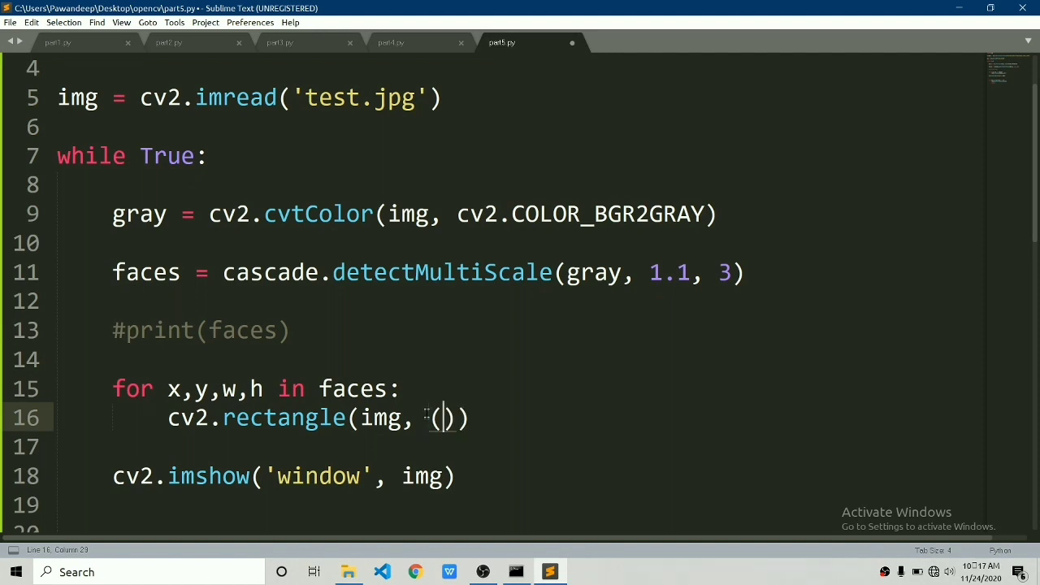
pyautogui.write('x,y), (')
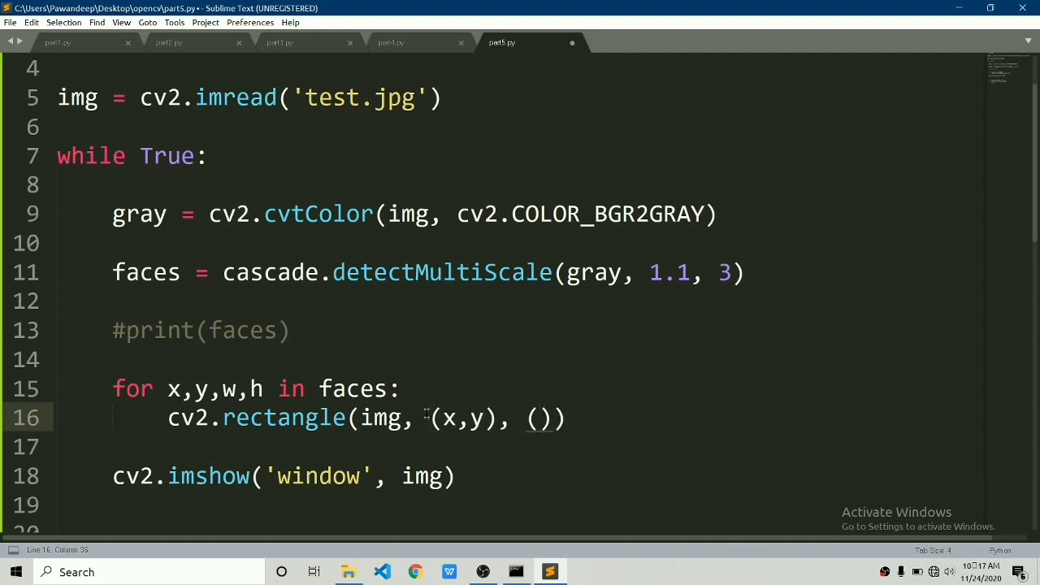
pyautogui.write('x+w,')
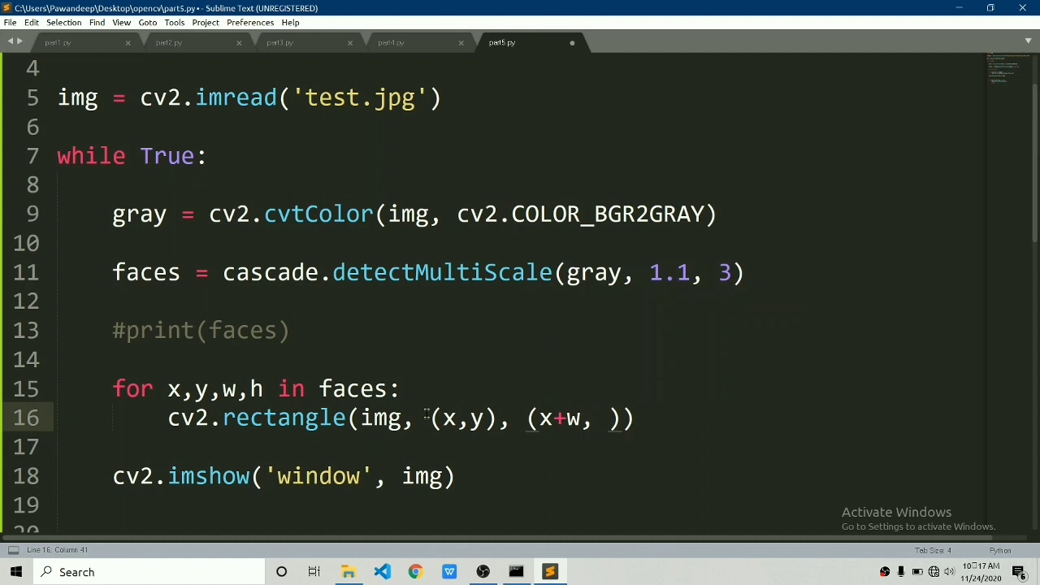
pyautogui.write('y+h), (0')
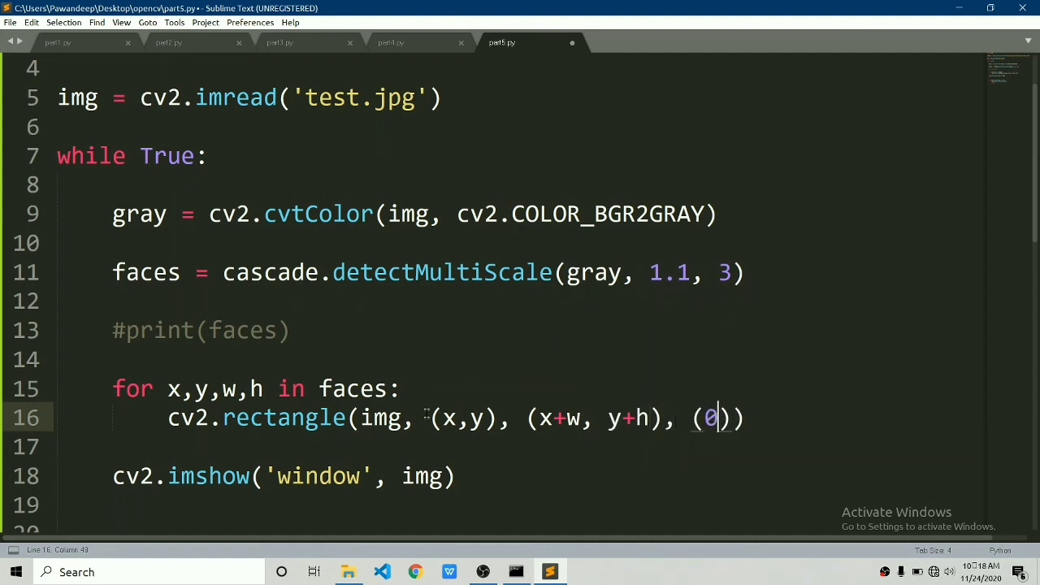
pyautogui.write(',0,255')
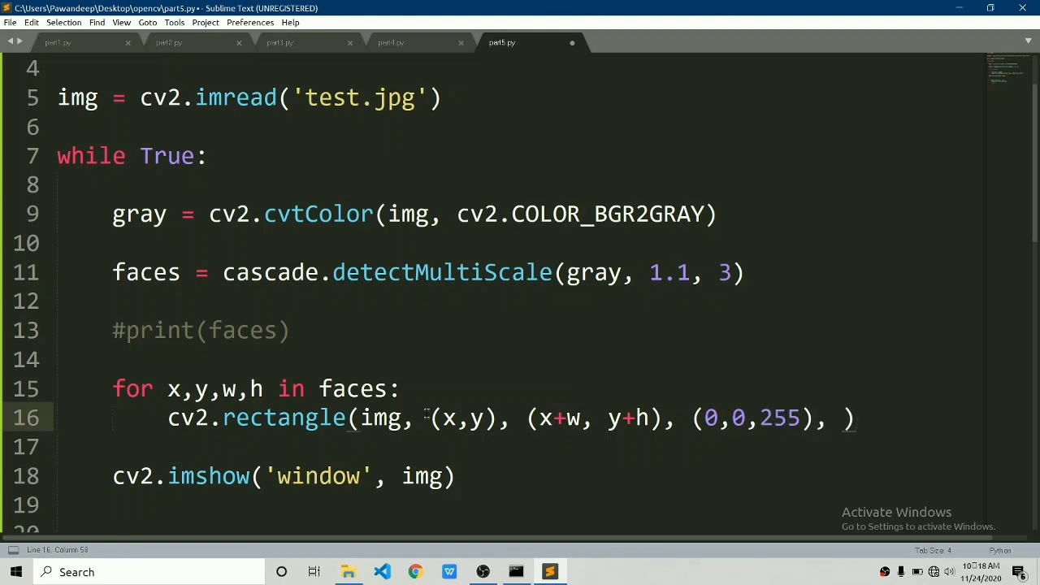
pyautogui.write('2')
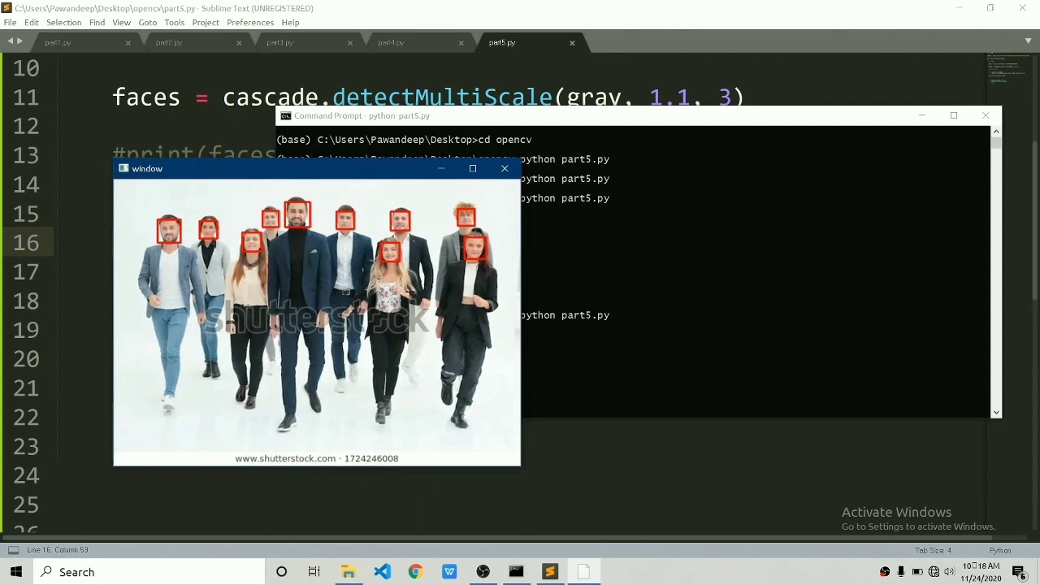
pyautogui.moveTo(641, 437)
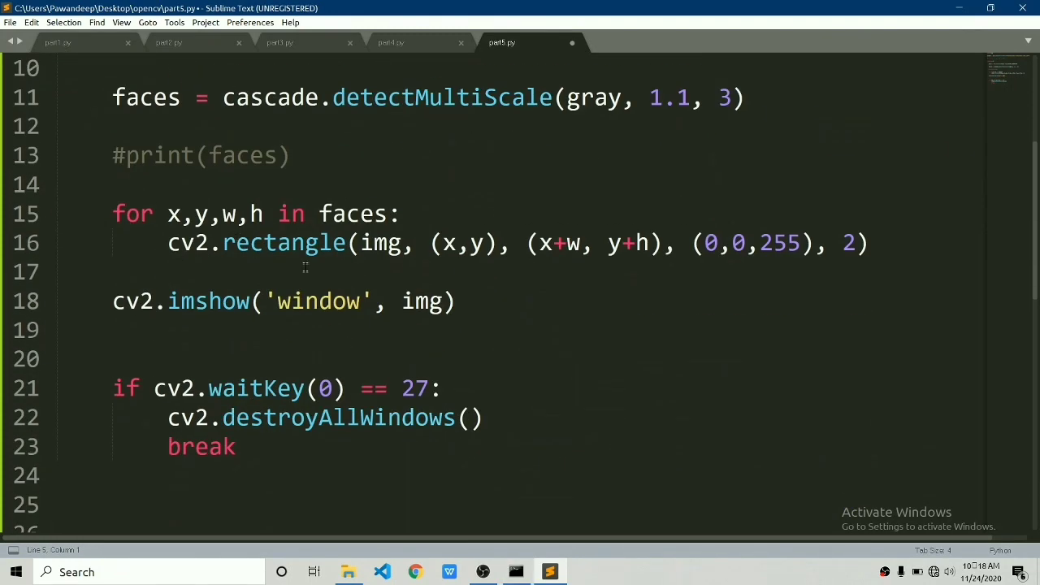
# Change the waitKey delay on line 21 from 0 to 1 and save.
pyautogui.click(210, 388)
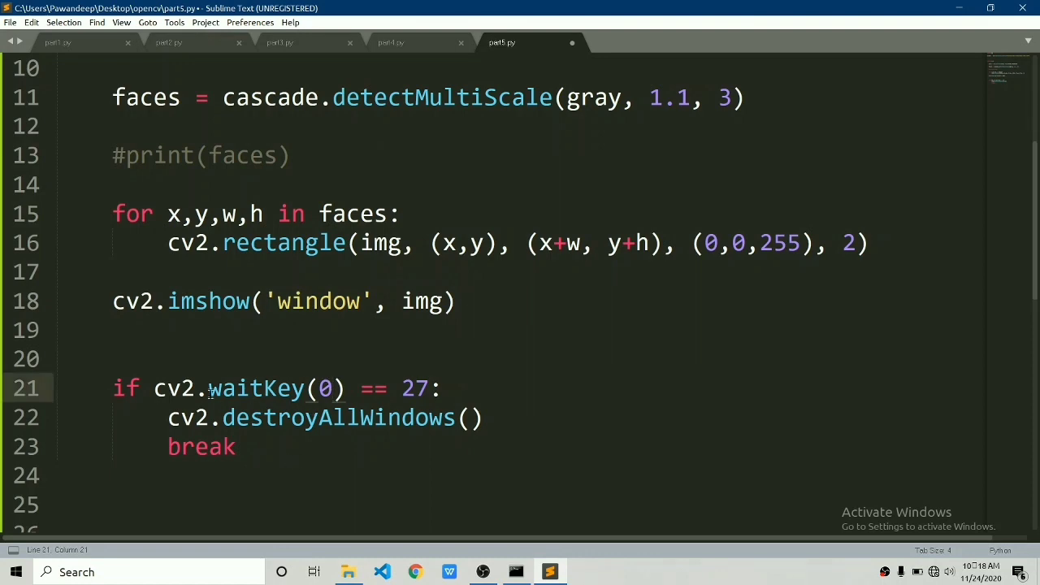
pyautogui.write('1')
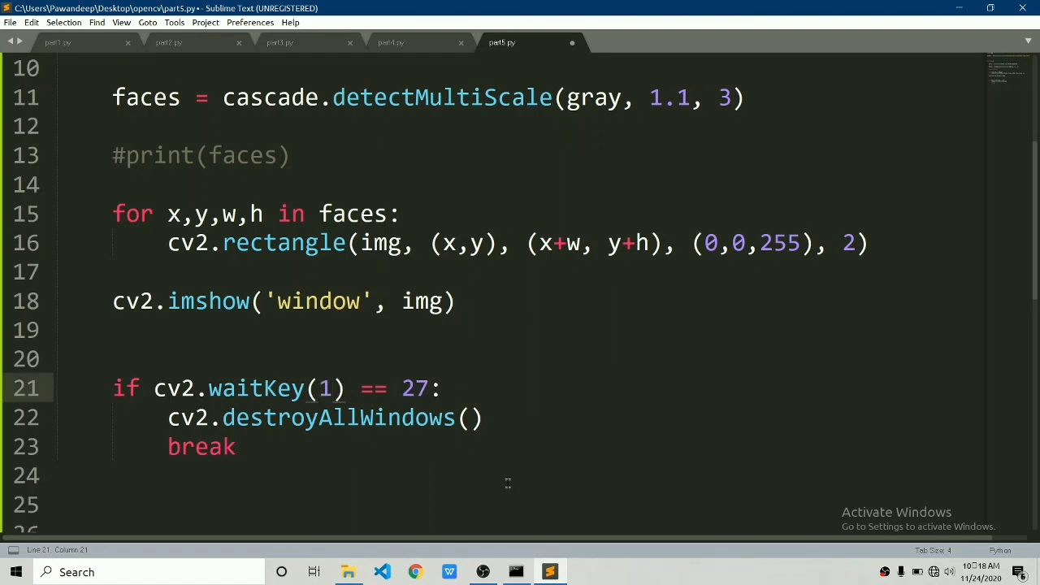
pyautogui.press('ctrl+s')
pyautogui.write('cap =')
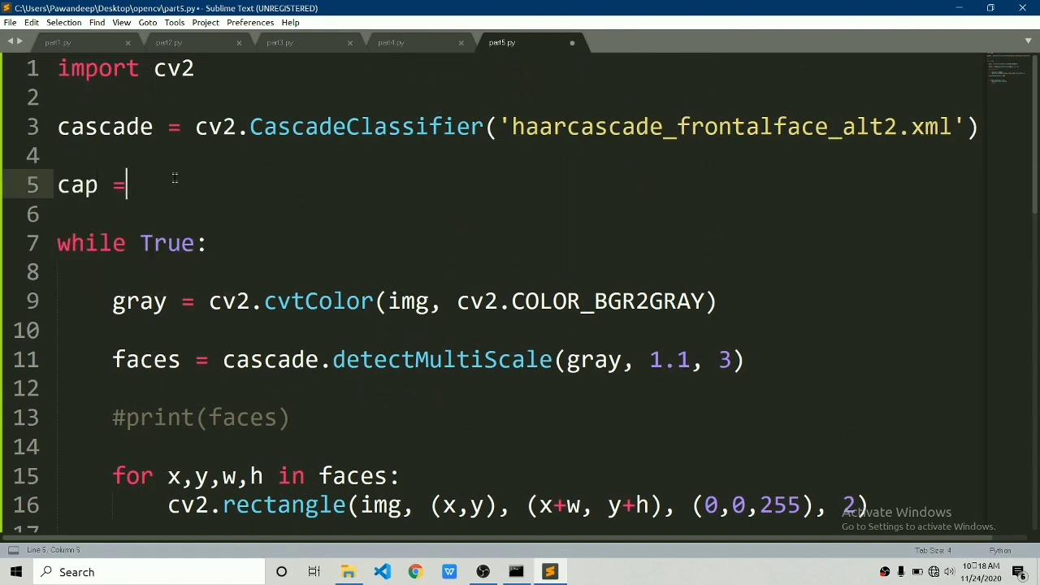
# Complete the assignment as cap = cv2.VideoCapture(0) and save.
pyautogui.write('cv2.Vi')
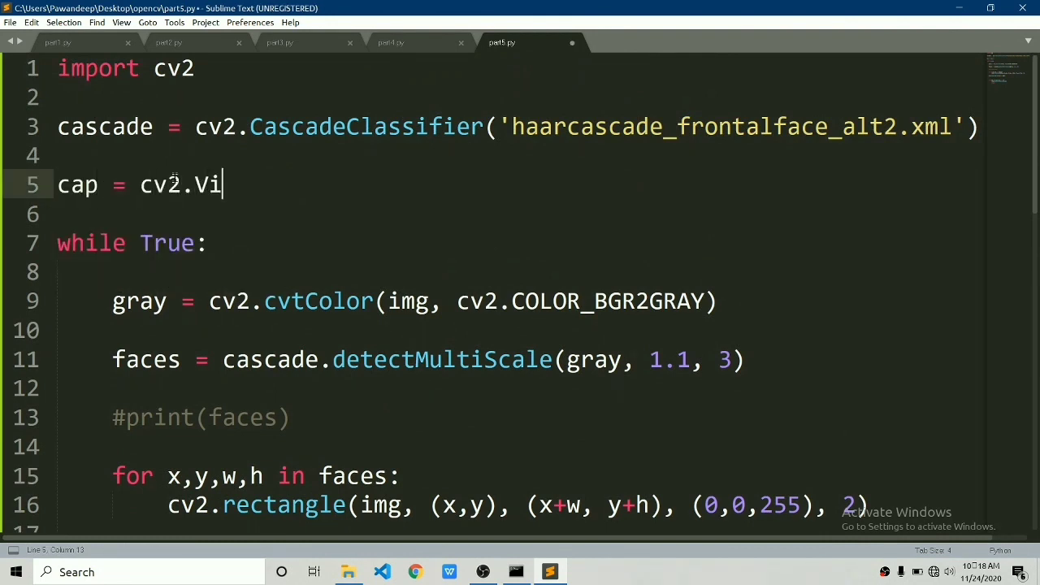
pyautogui.write('deoCapture(0)')
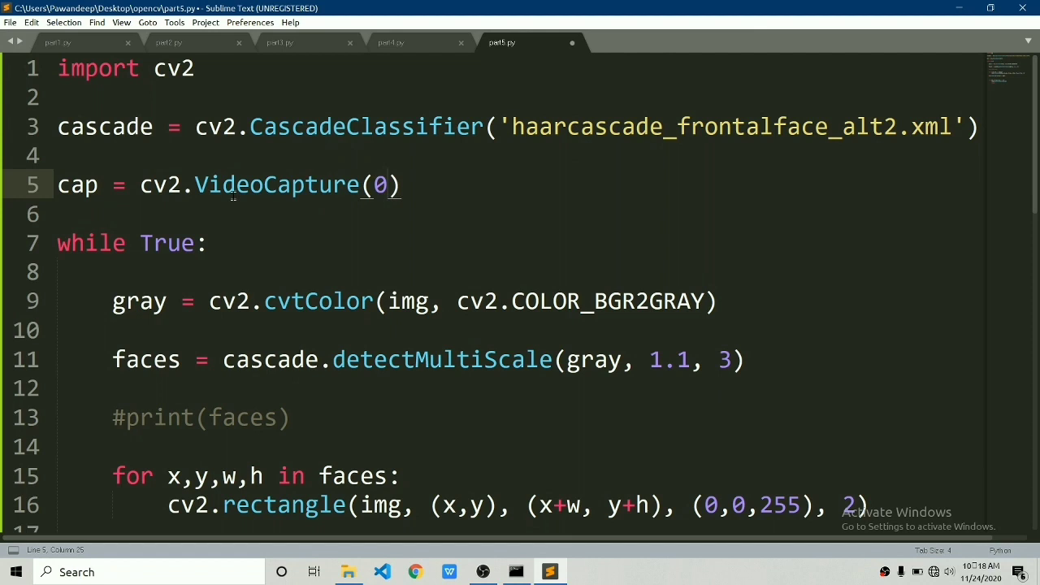
pyautogui.press('ctrl+s')
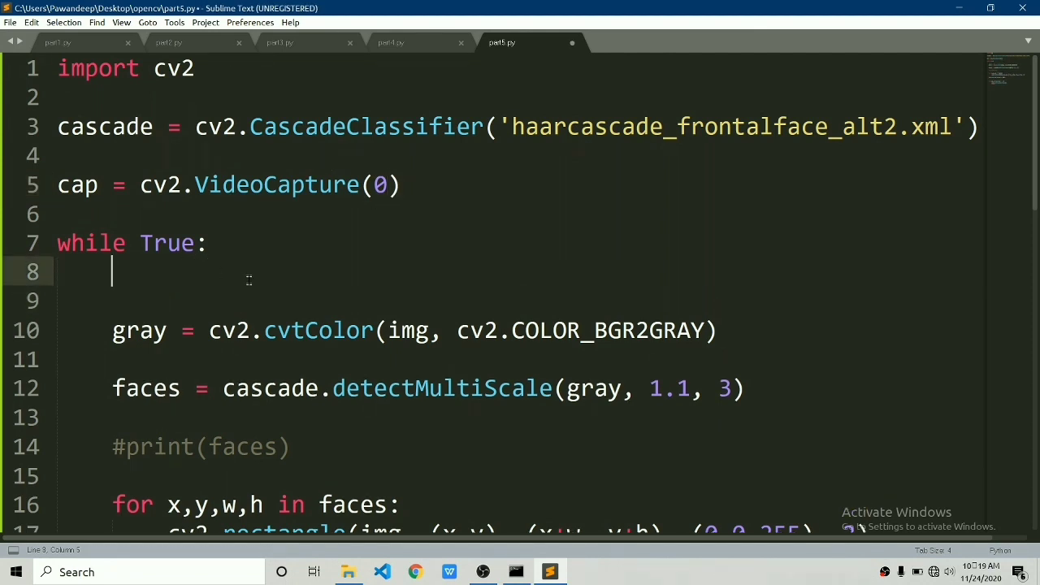
# Add '_, frame = cap.read()' in the loop and use frame instead of img.
pyautogui.write('_, frame = cap.read()')
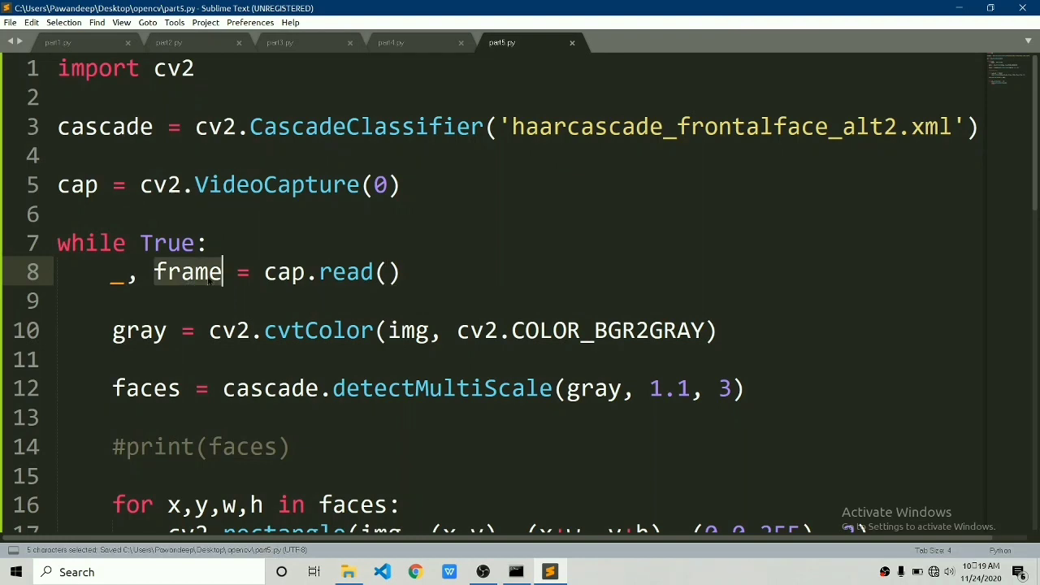
pyautogui.doubleClick(406, 330)
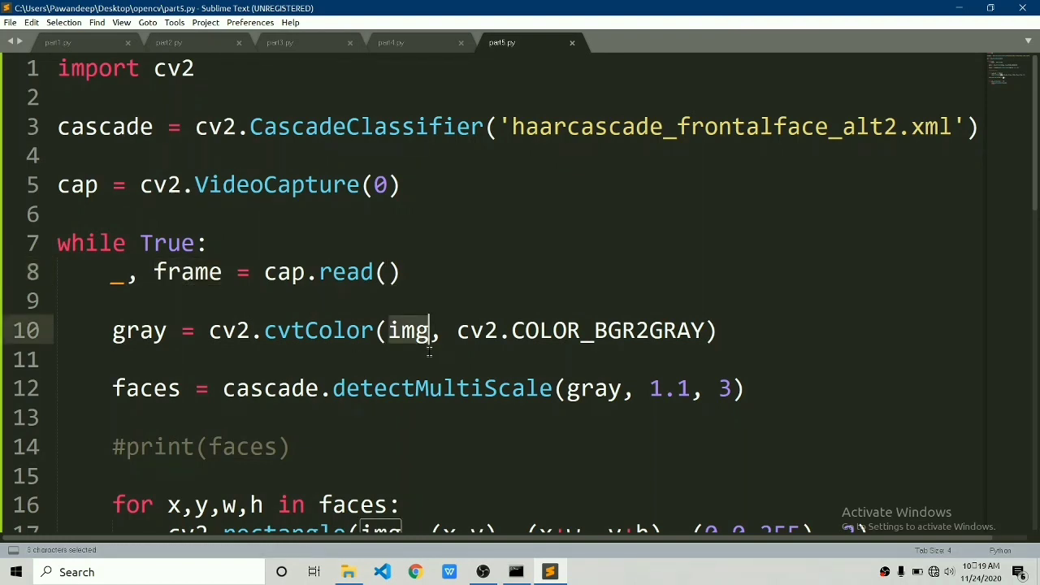
pyautogui.write('frame')
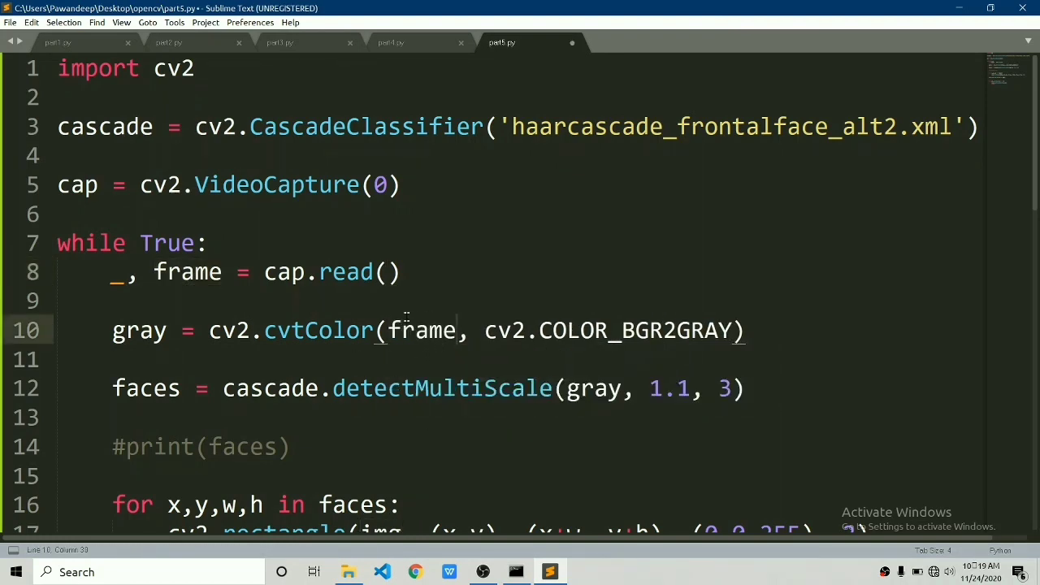
pyautogui.scroll(-3)
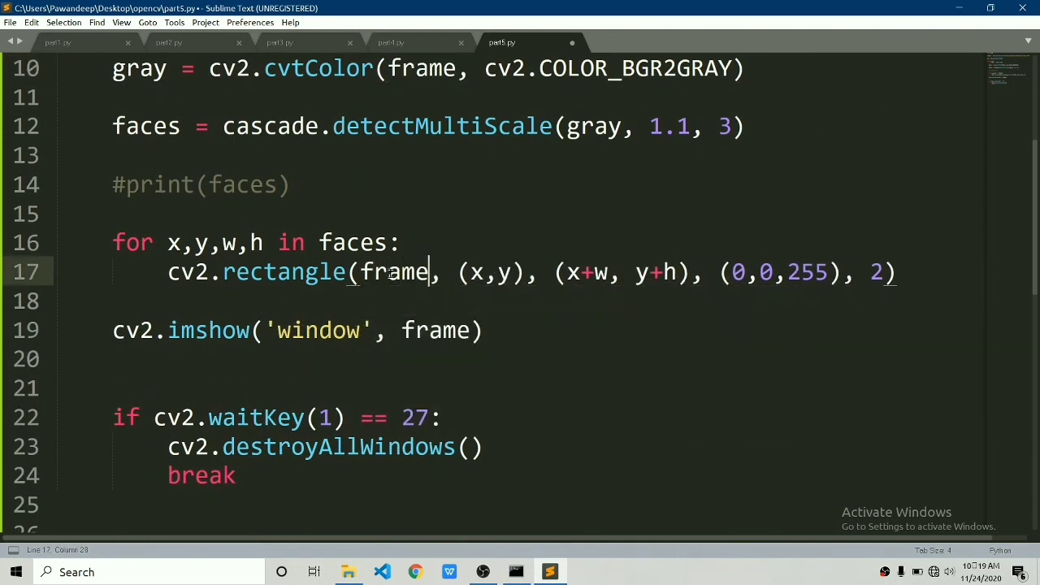
pyautogui.click(516, 571)
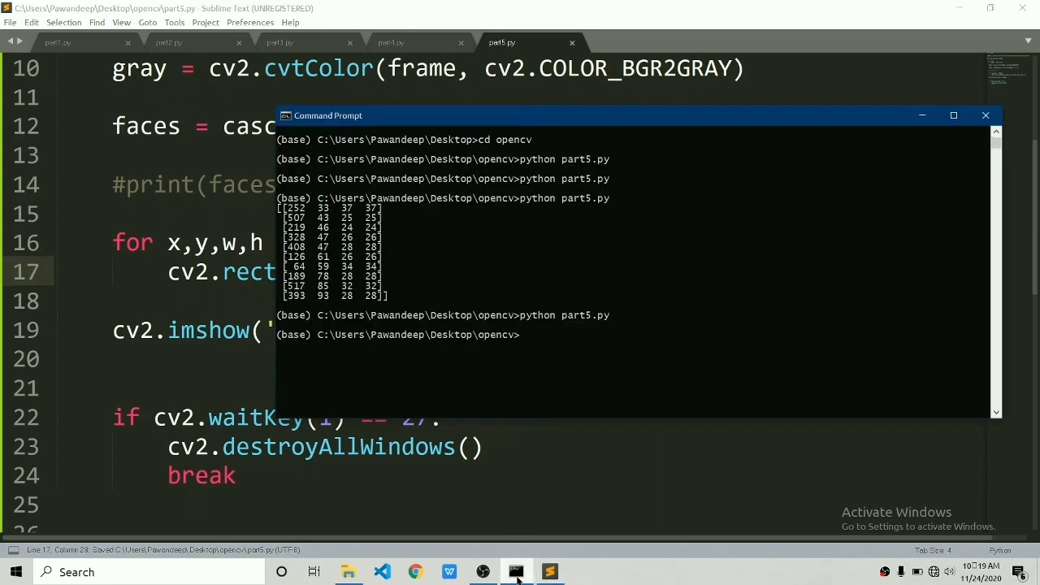